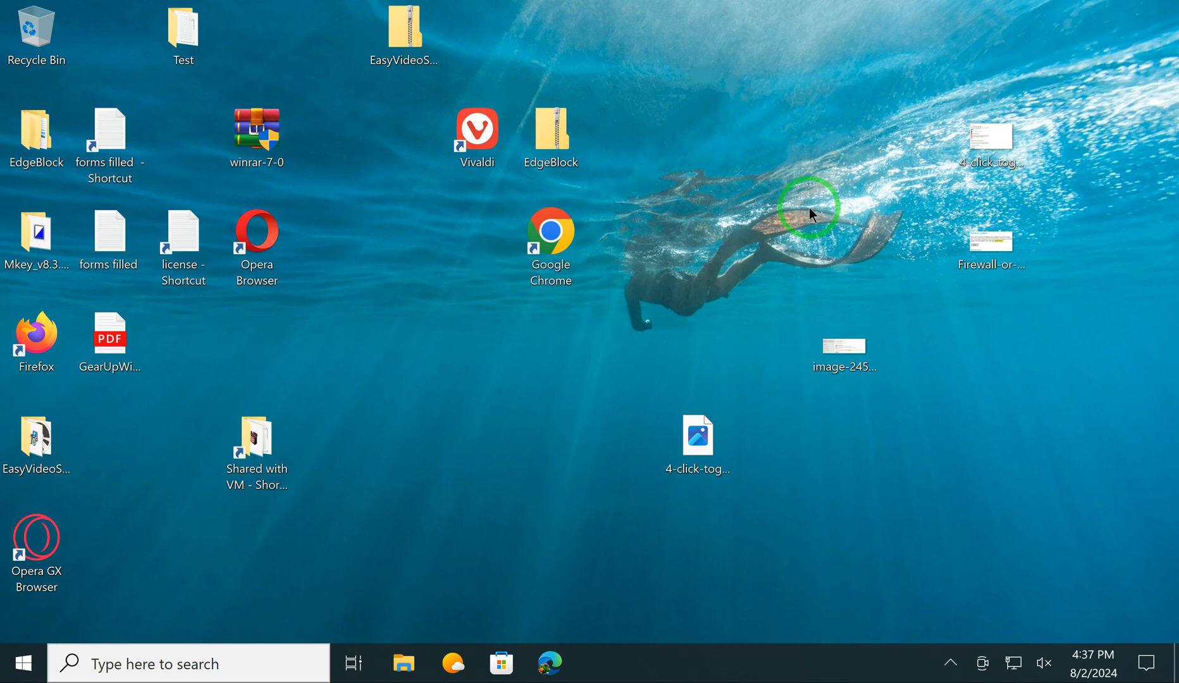
mouse_move(748, 238)
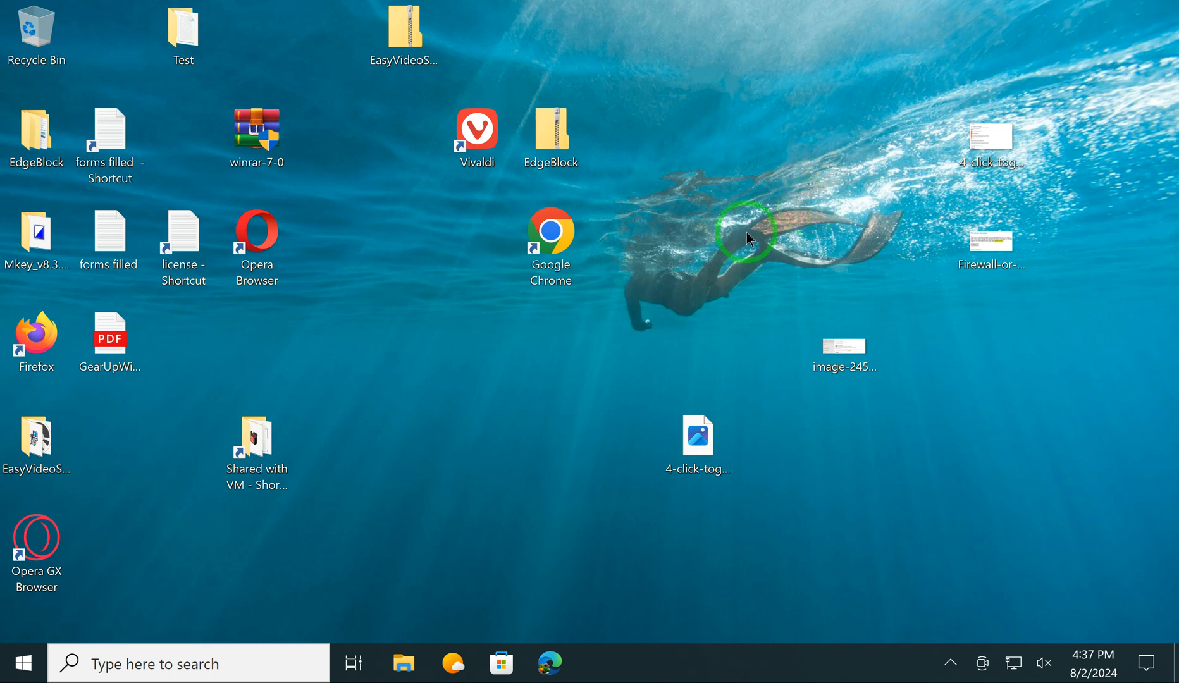
mouse_move(15, 663)
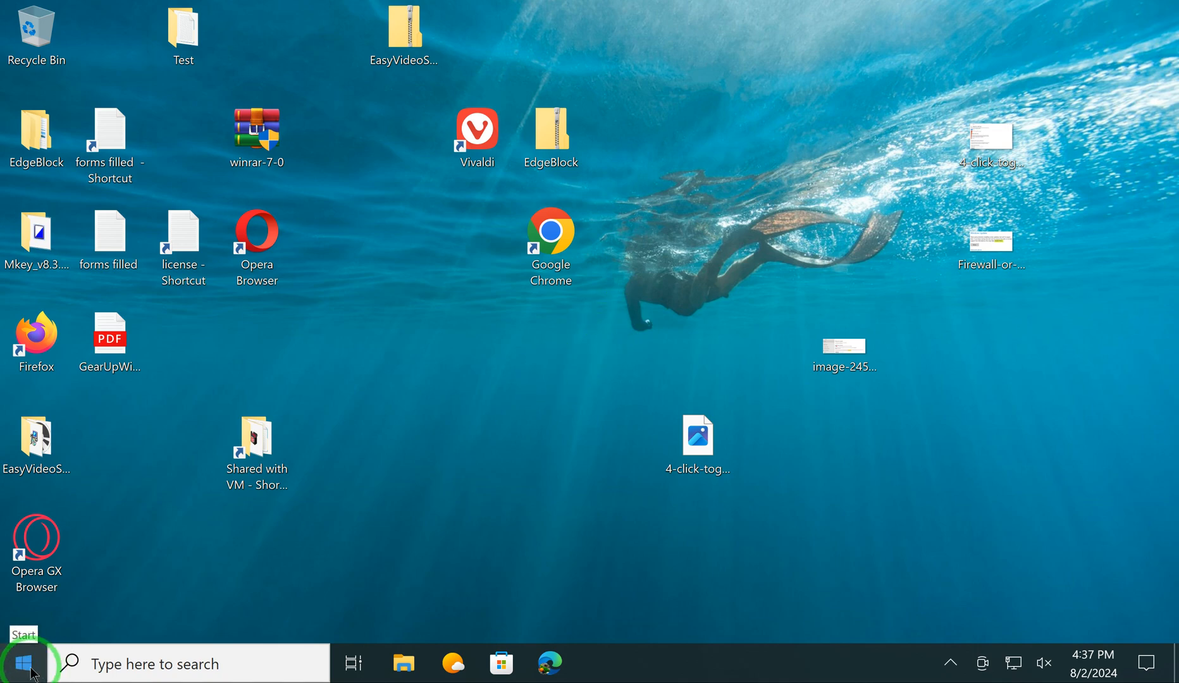
Launch Command Prompt from Start, maximize it, and enter 'subst' at the prompt.
click(15, 663)
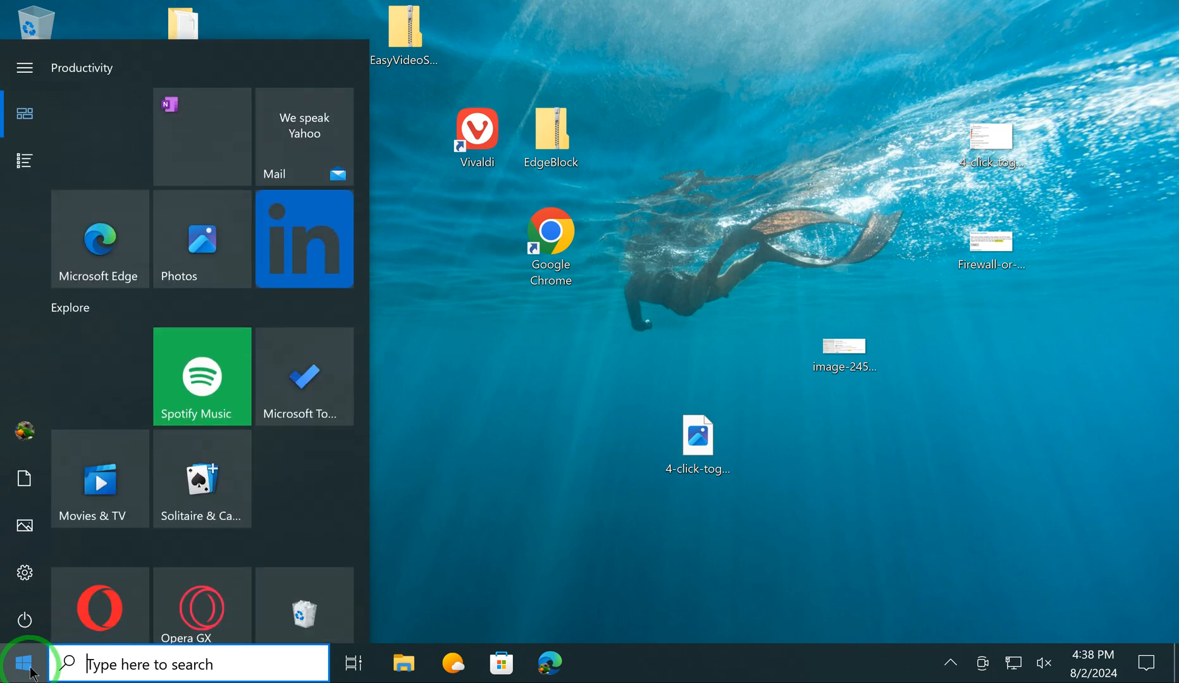
text(cmd)
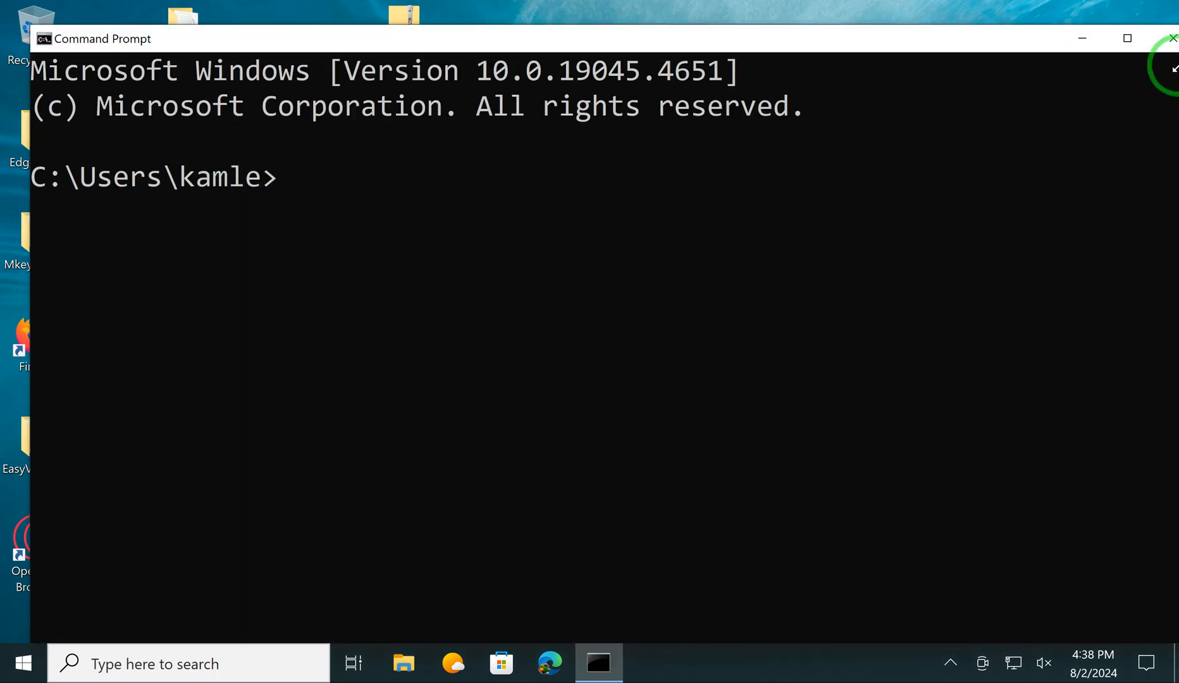
click(1125, 39)
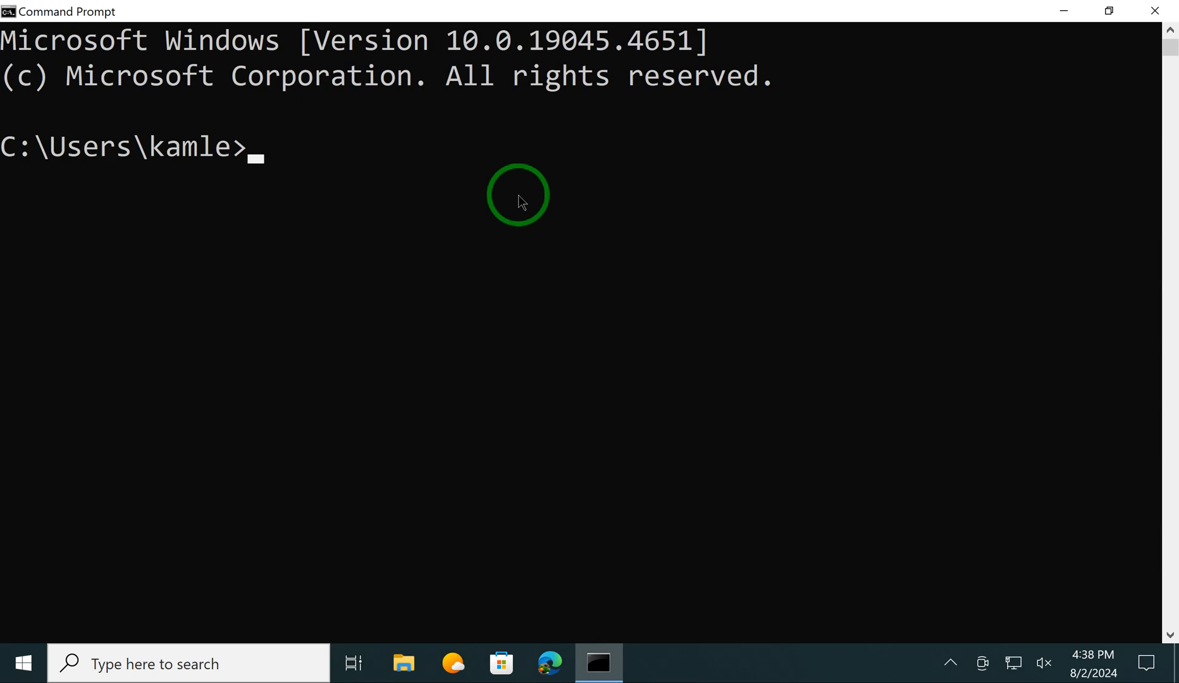
text(s)
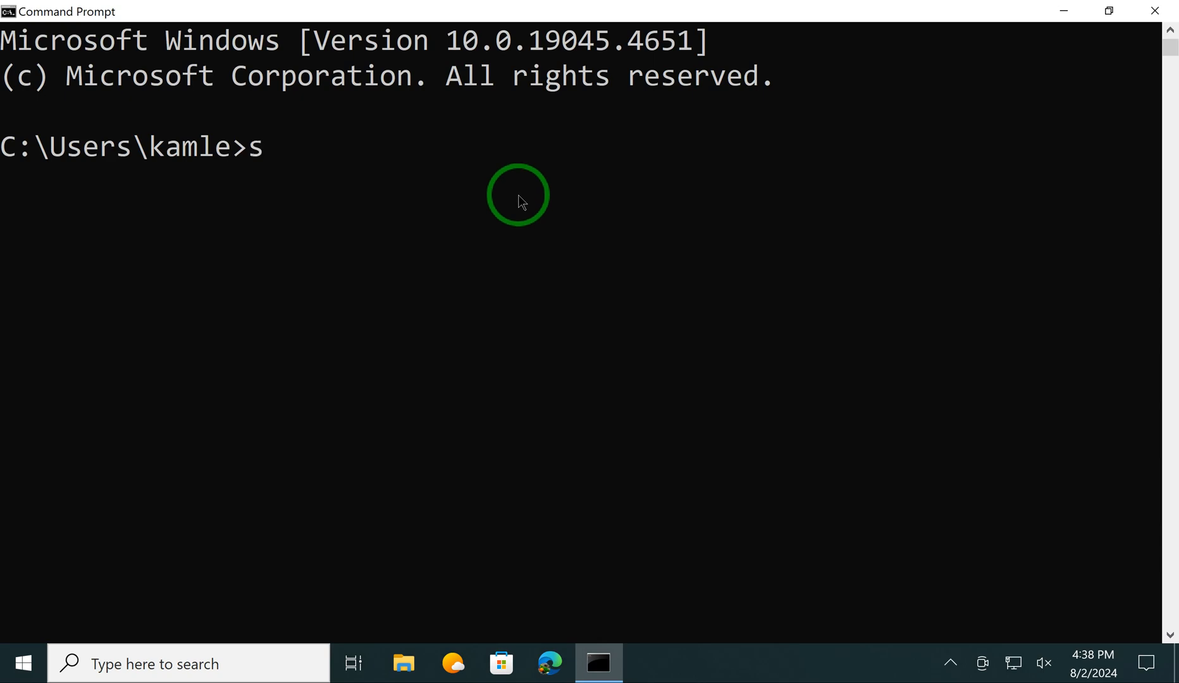
text(ubs)
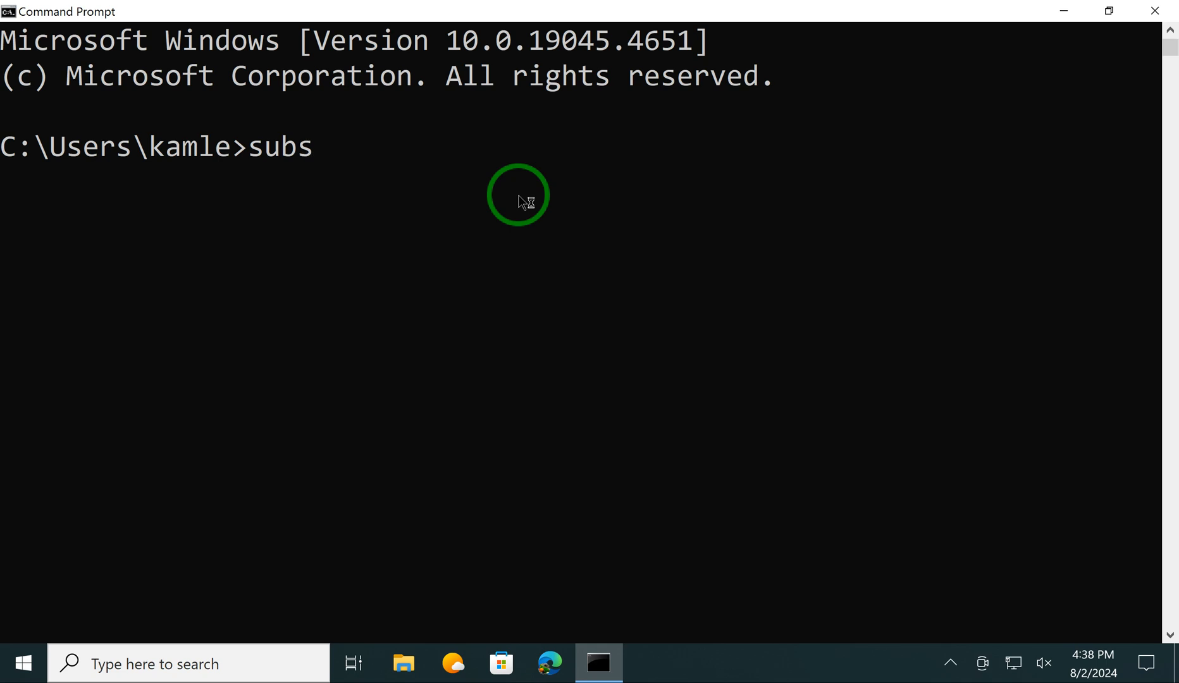
text(t)
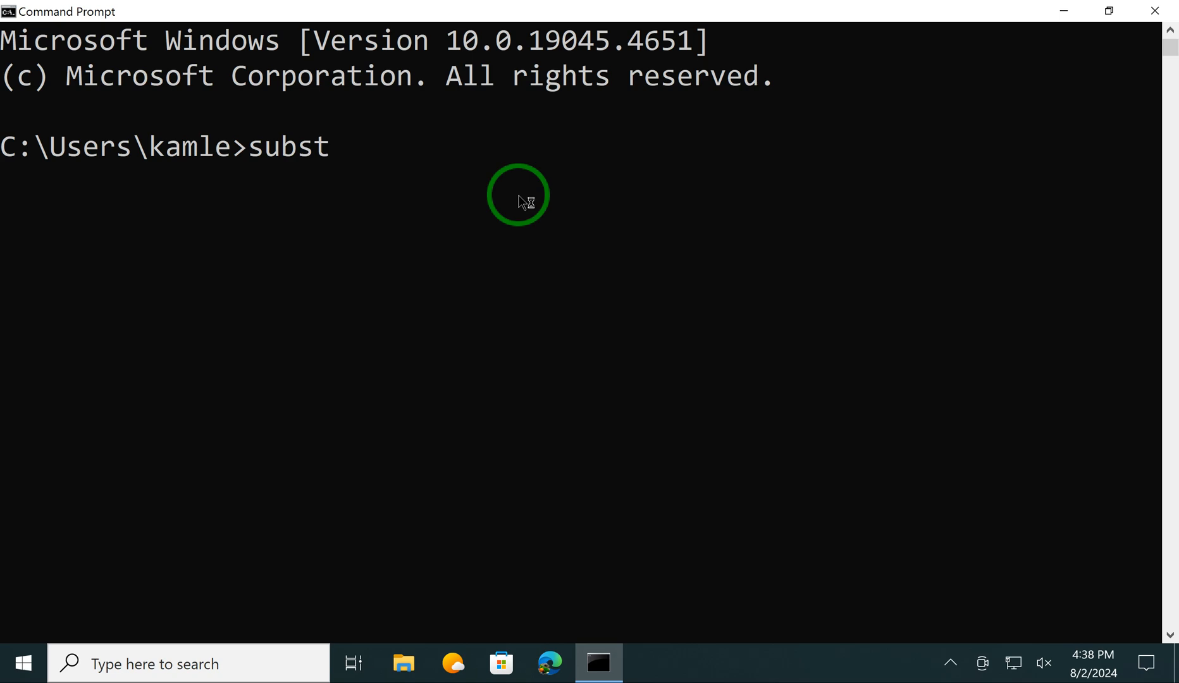
mouse_move(459, 648)
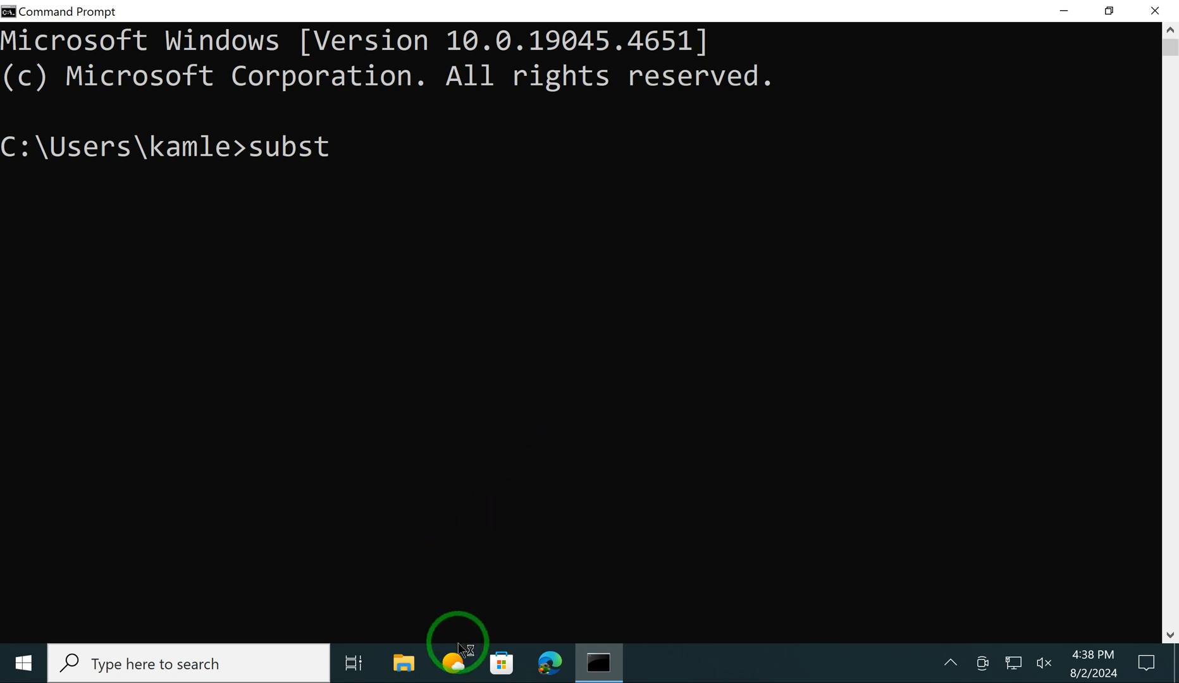
mouse_move(405, 664)
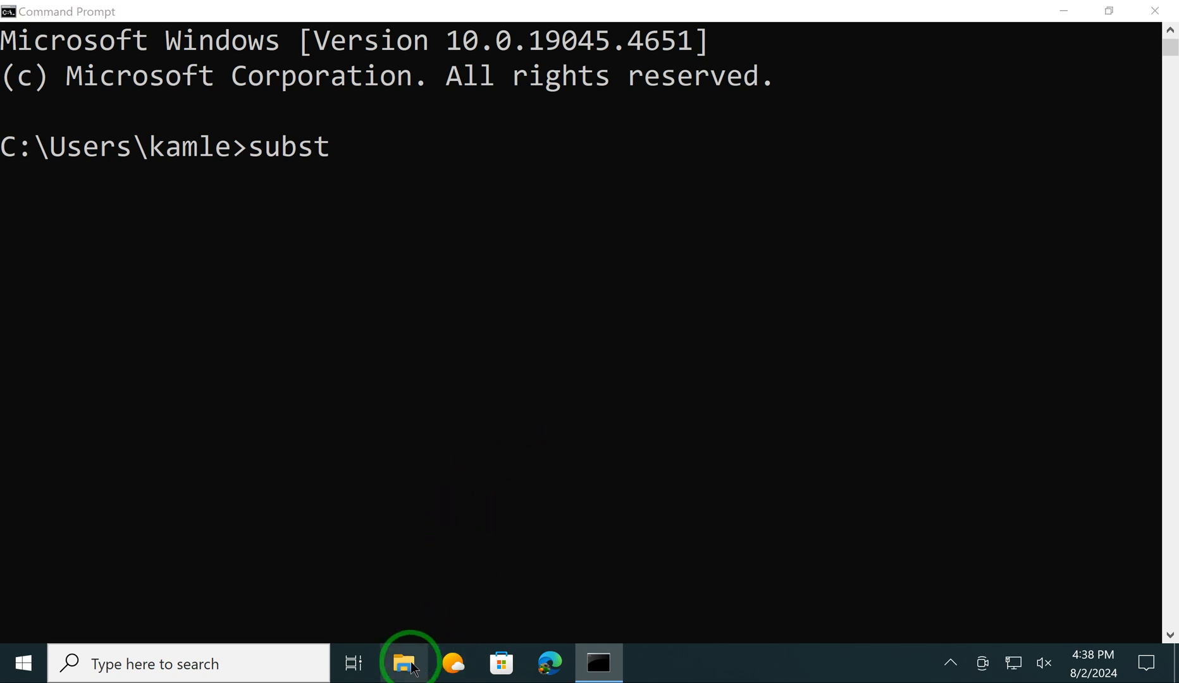
Open This PC in File Explorer and inspect Local Disk (C:) and DVD Drive (D:).
click(403, 663)
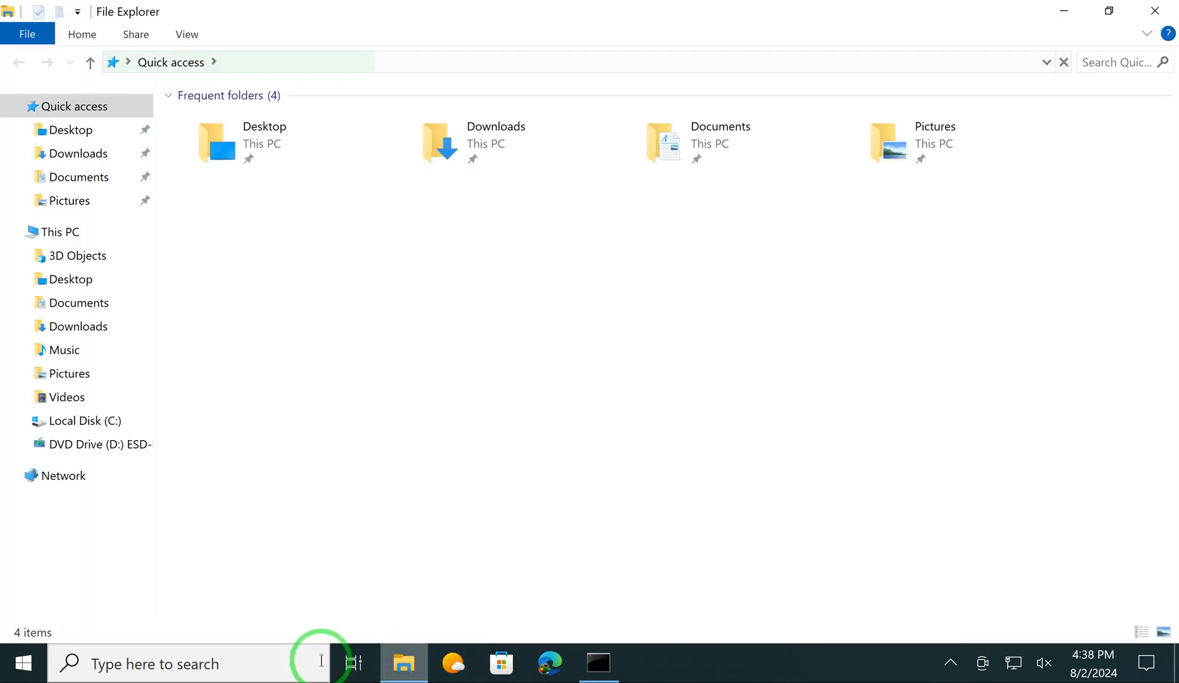
click(43, 232)
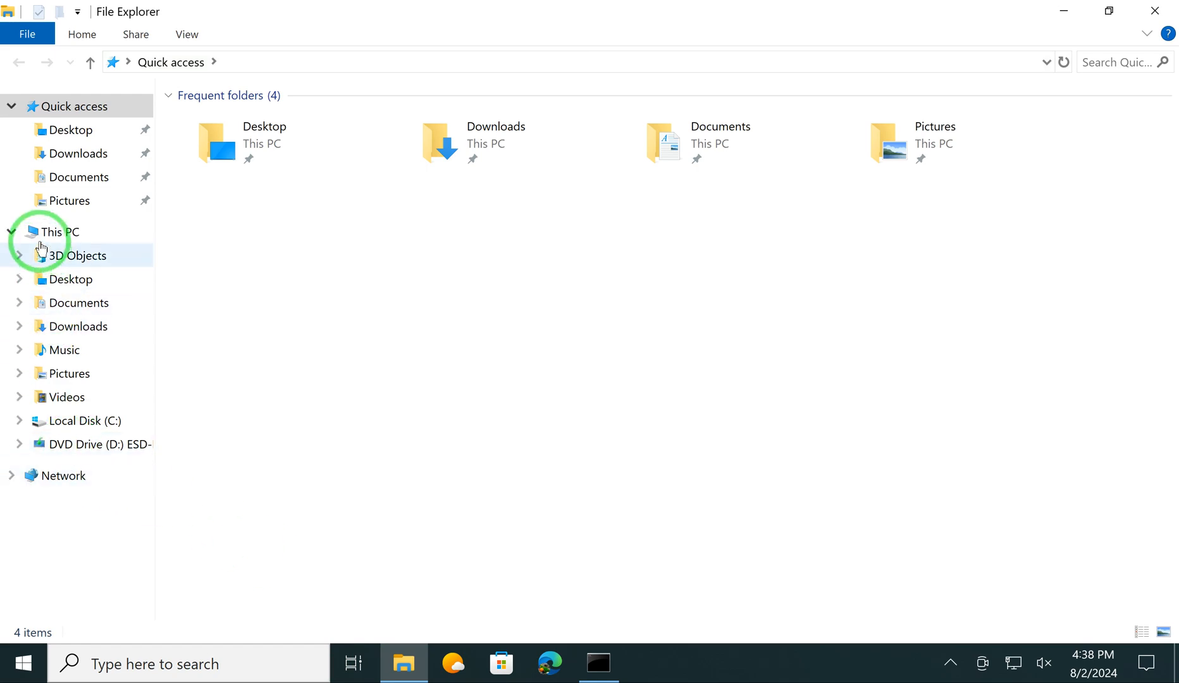
click(60, 232)
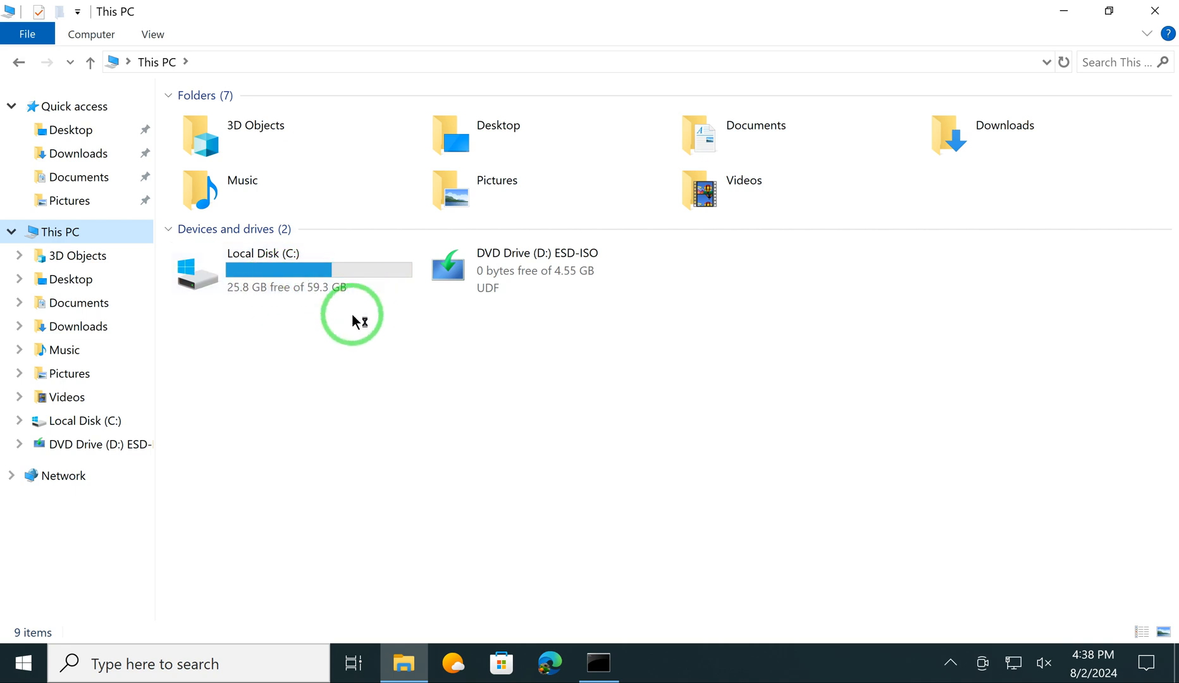
click(292, 271)
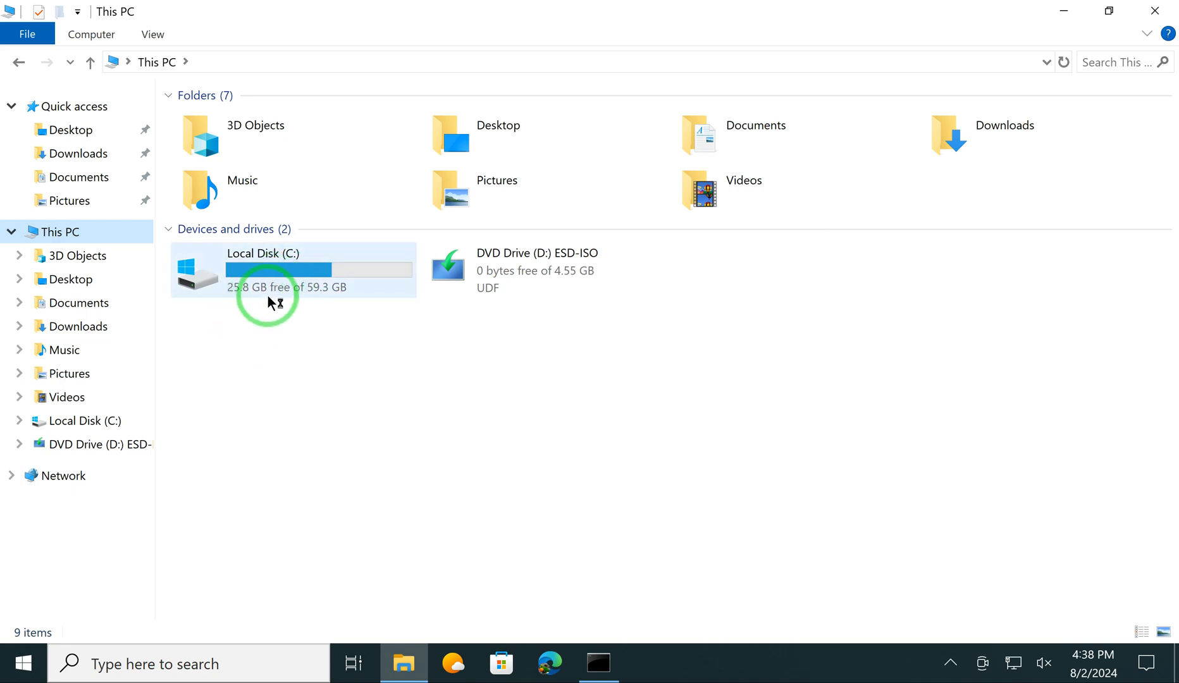
click(536, 269)
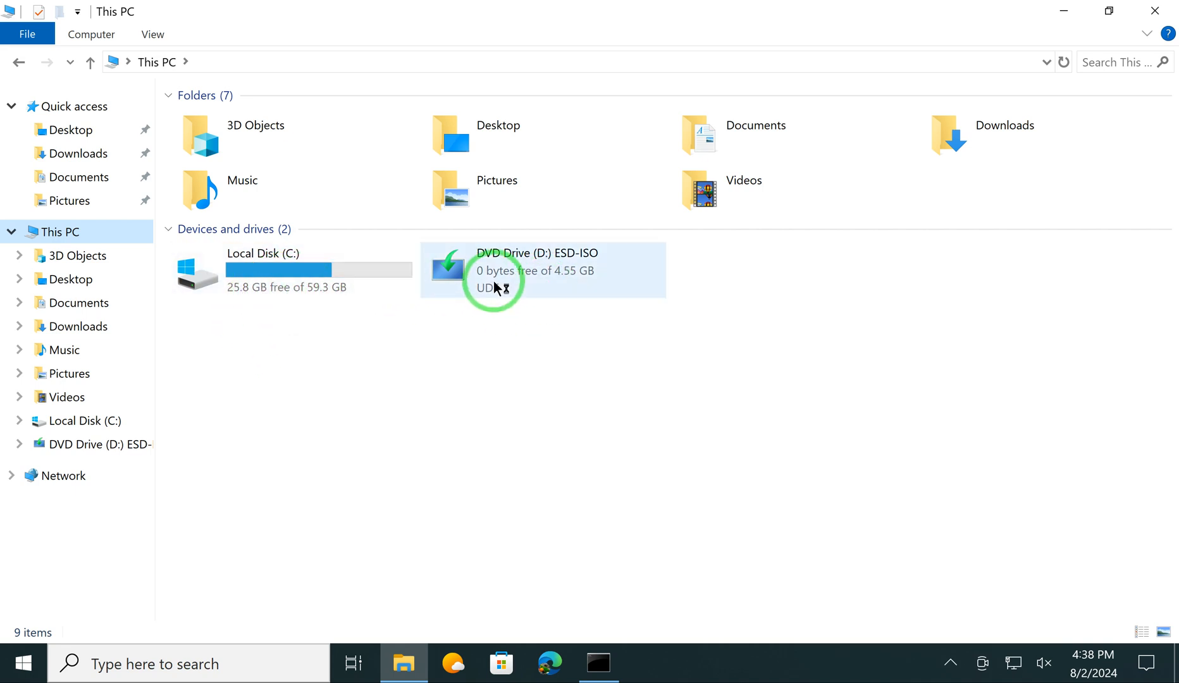
mouse_move(497, 289)
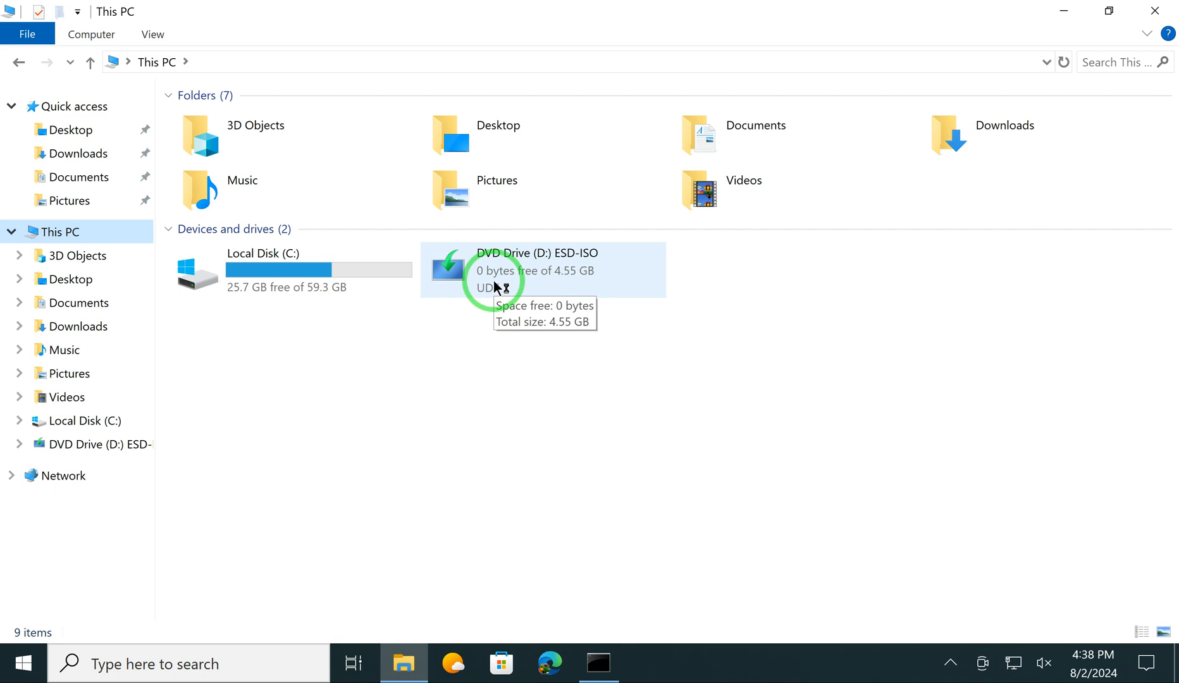
mouse_move(856, 245)
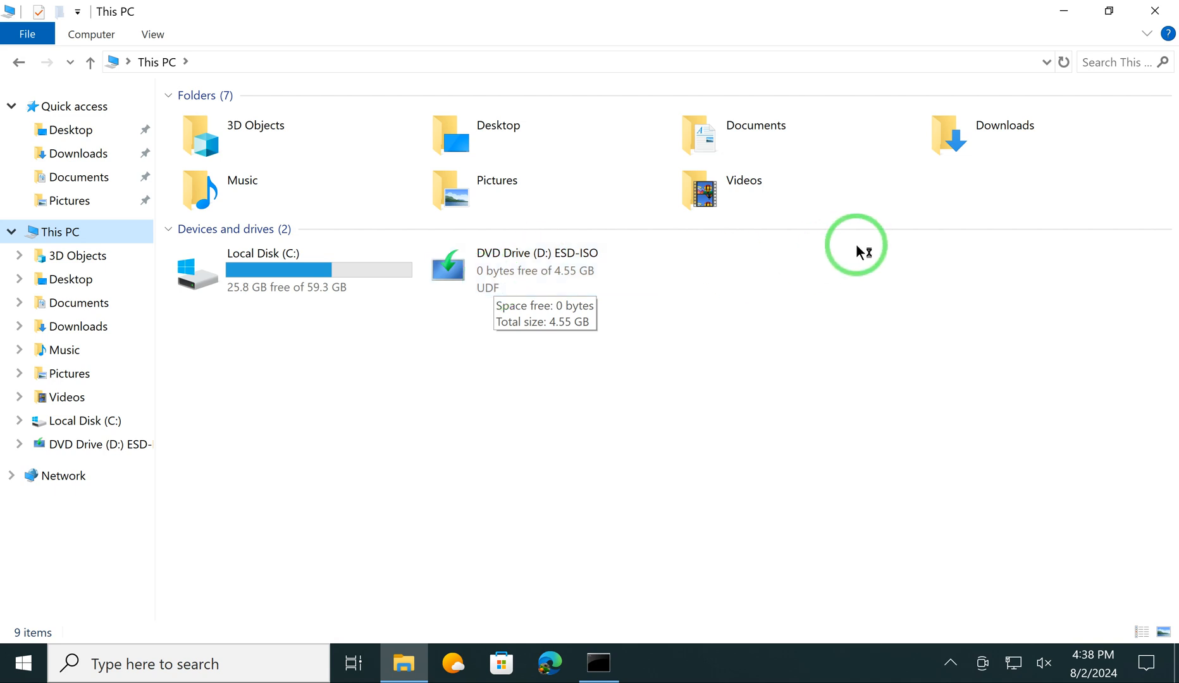
mouse_move(1168, 52)
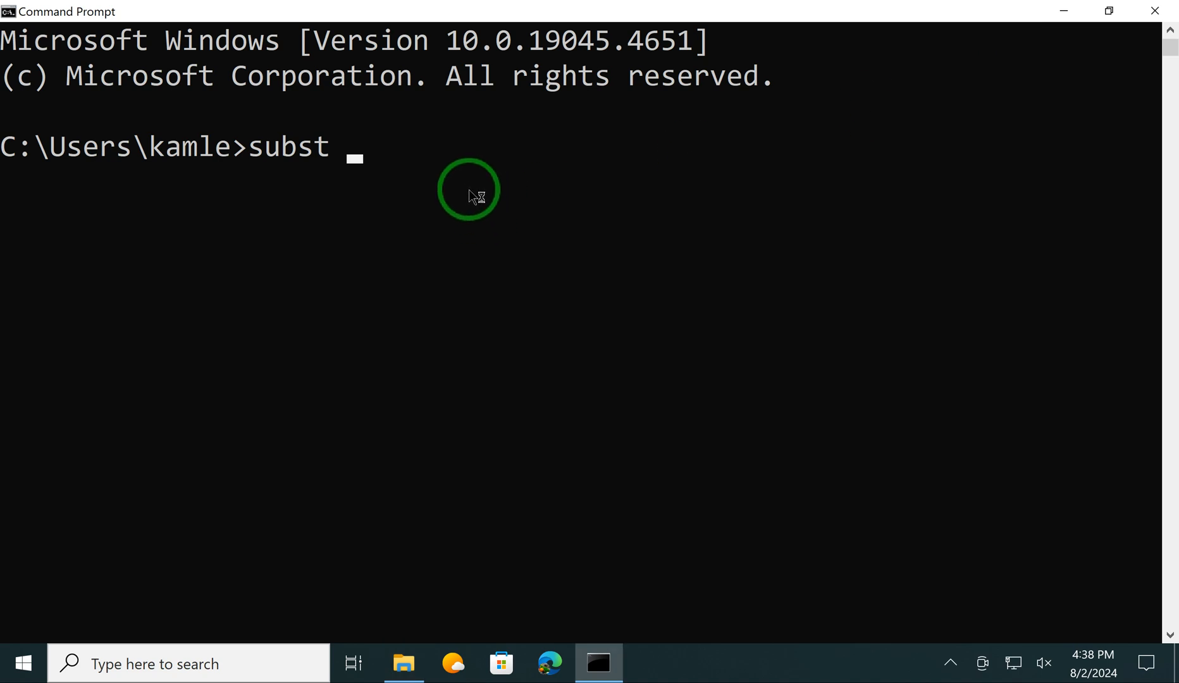
Extend the command to 'subst F:' and bring File Explorer back to the front.
click(355, 158)
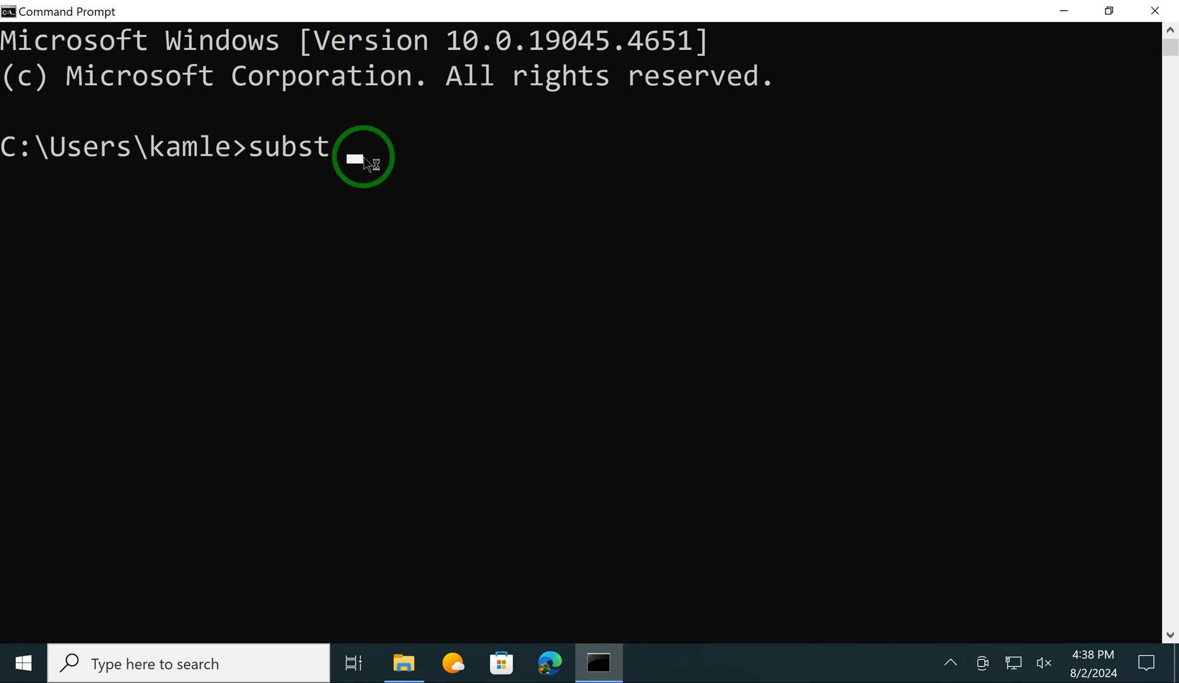
text(F)
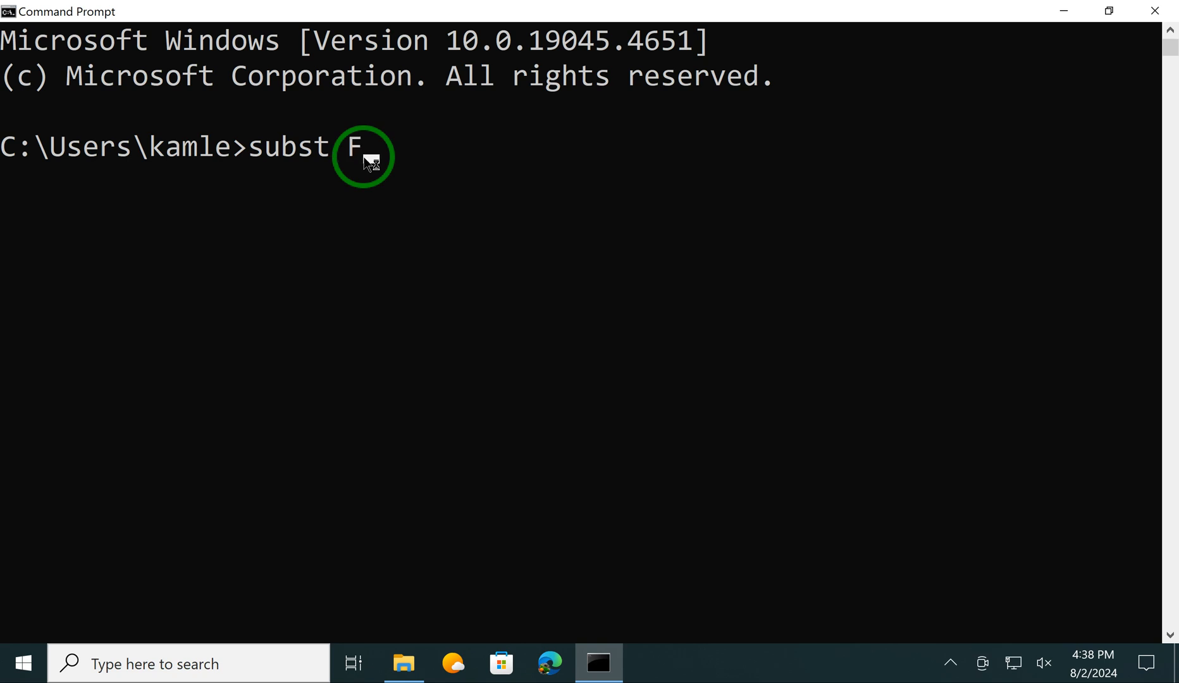
text(:)
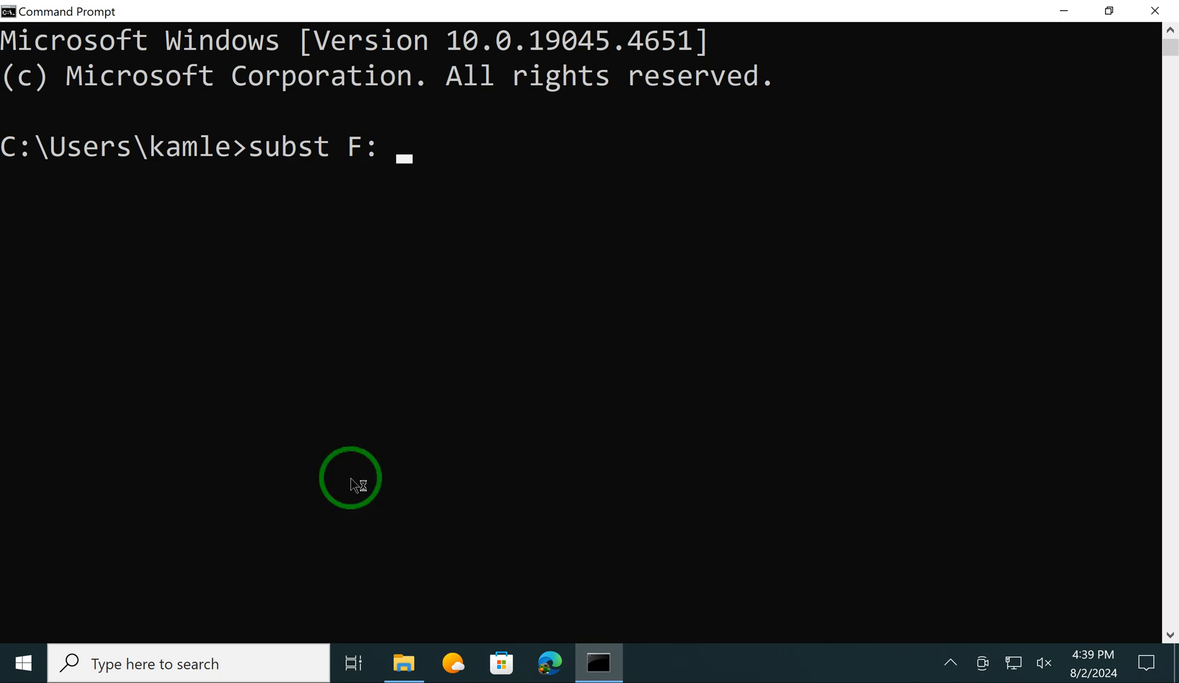
click(404, 664)
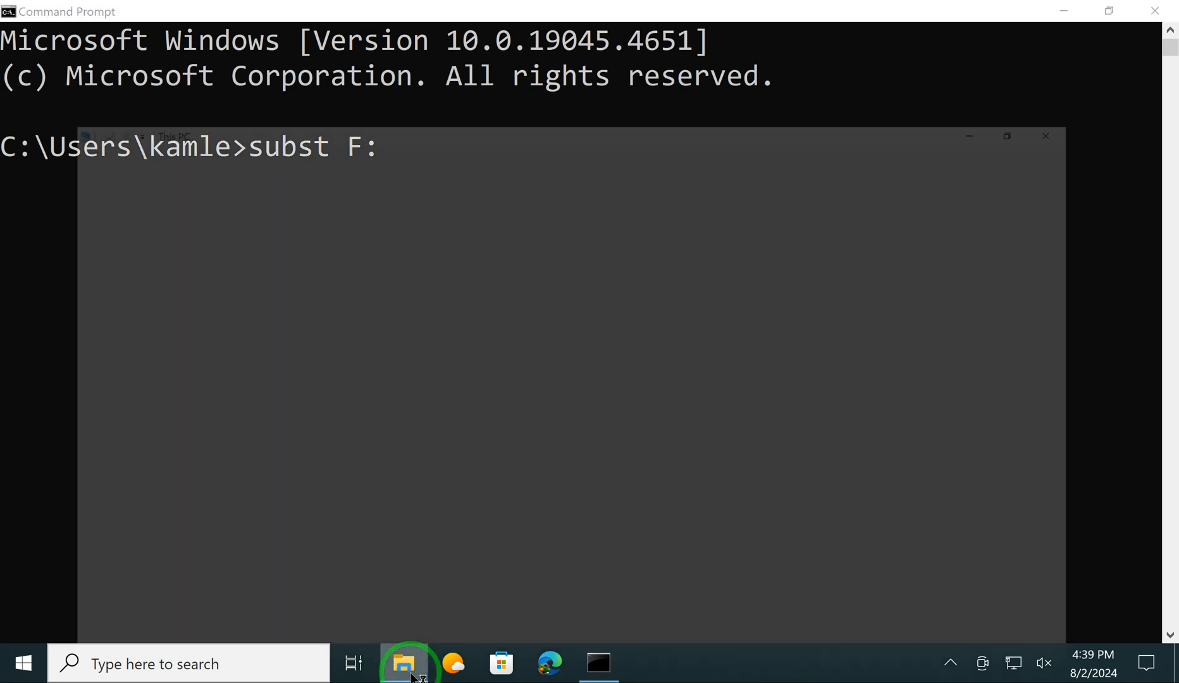
click(404, 663)
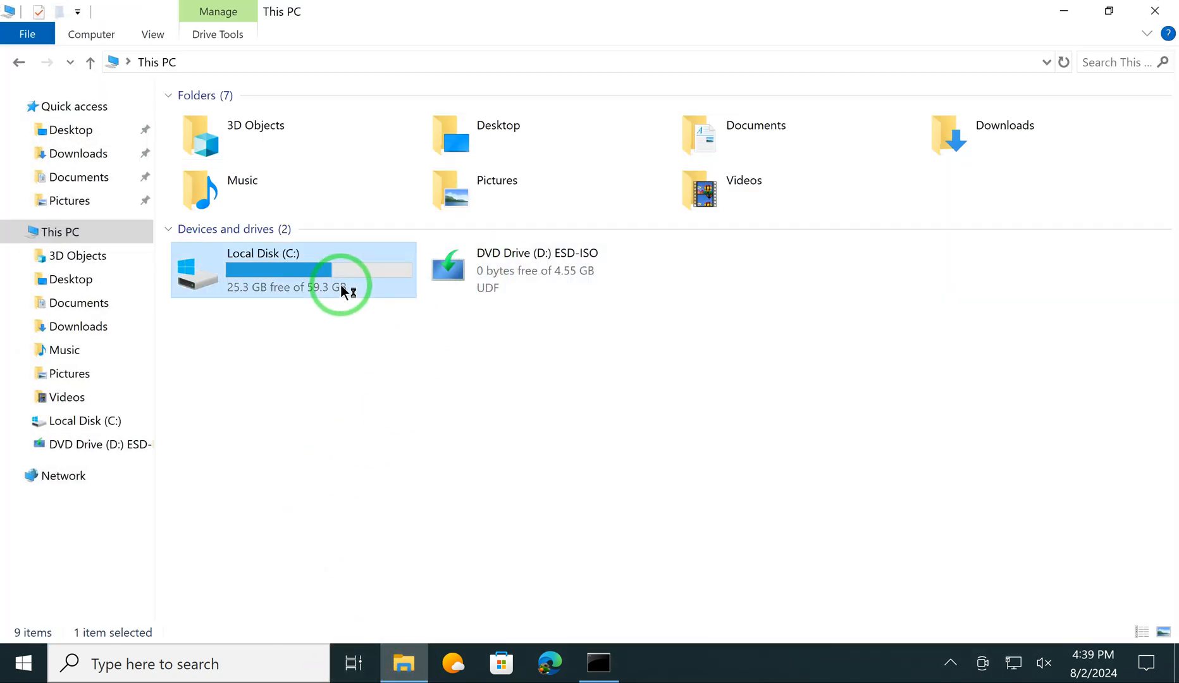
Open Local Disk (C:), act on the Windows folder, and enter C:\Windows as the address.
double_click(291, 269)
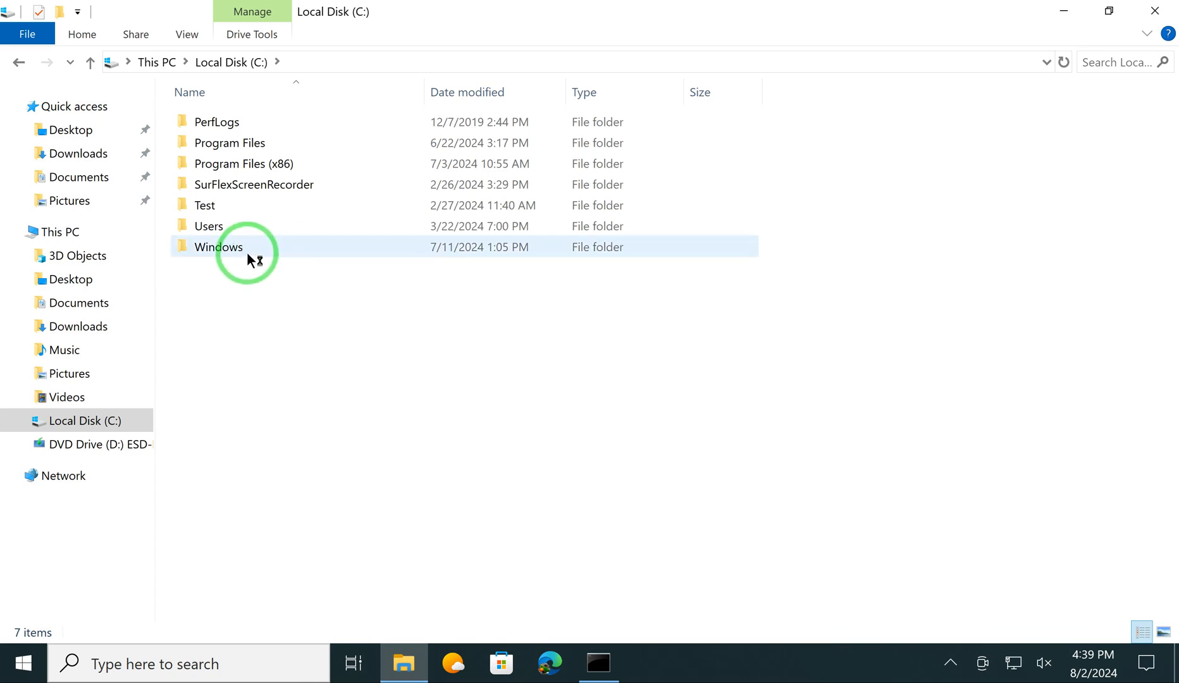
right_click(219, 246)
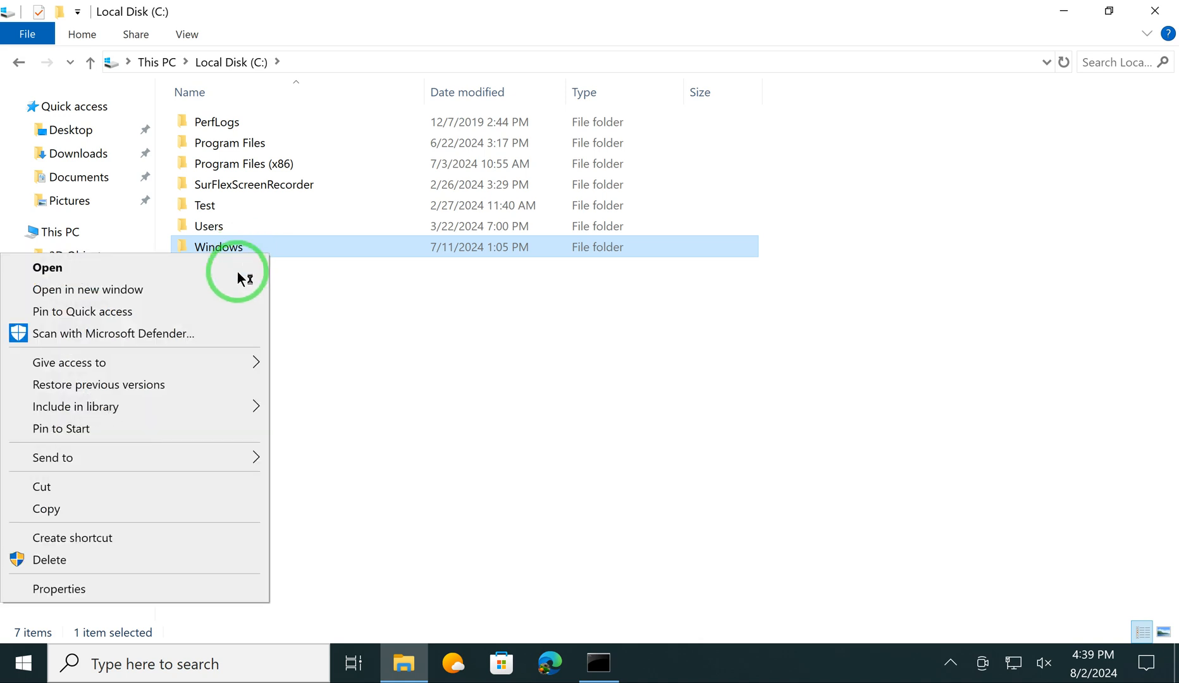
mouse_move(101, 524)
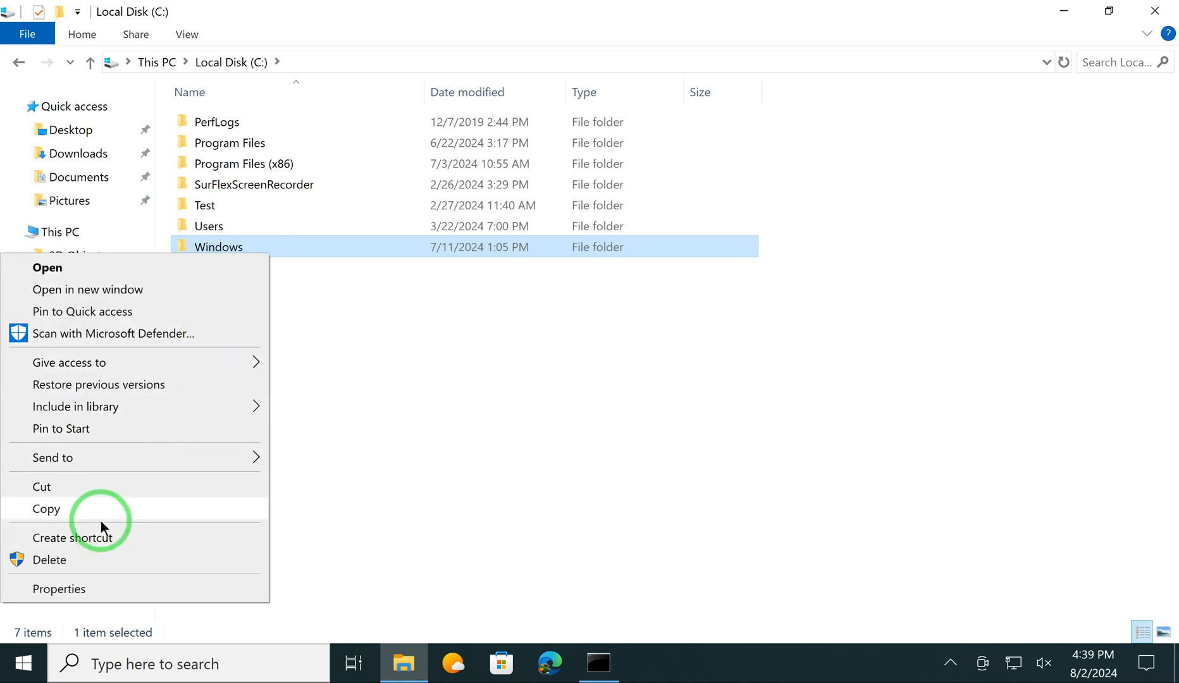
mouse_move(104, 457)
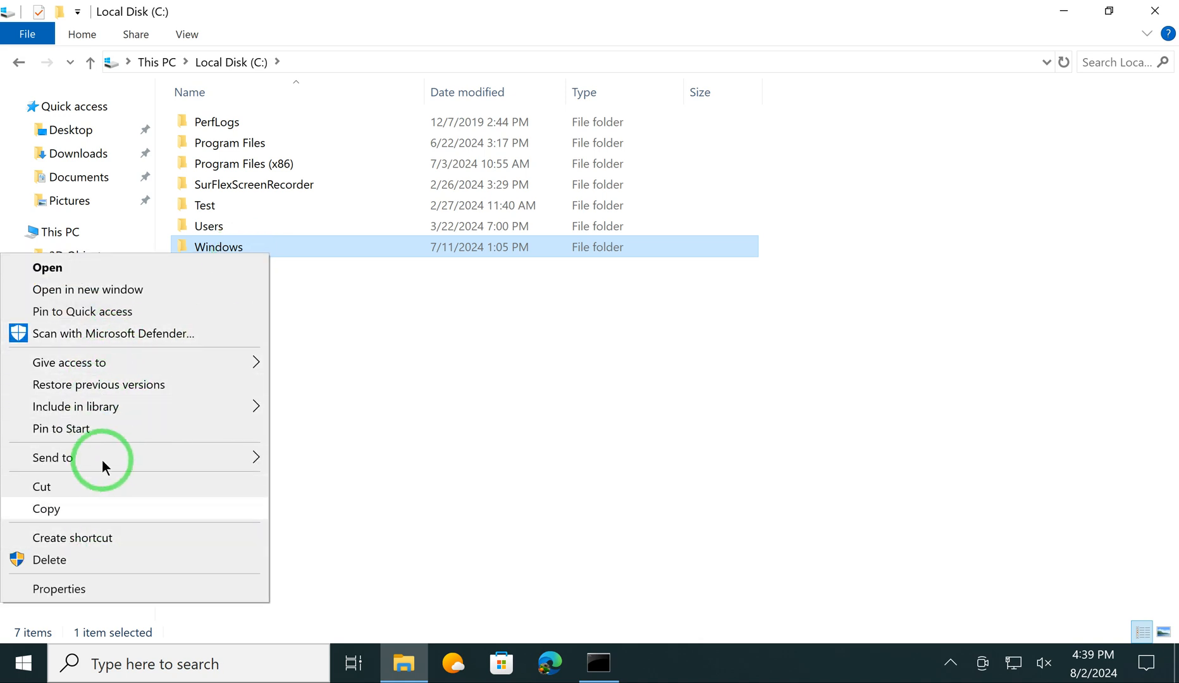
mouse_move(94, 502)
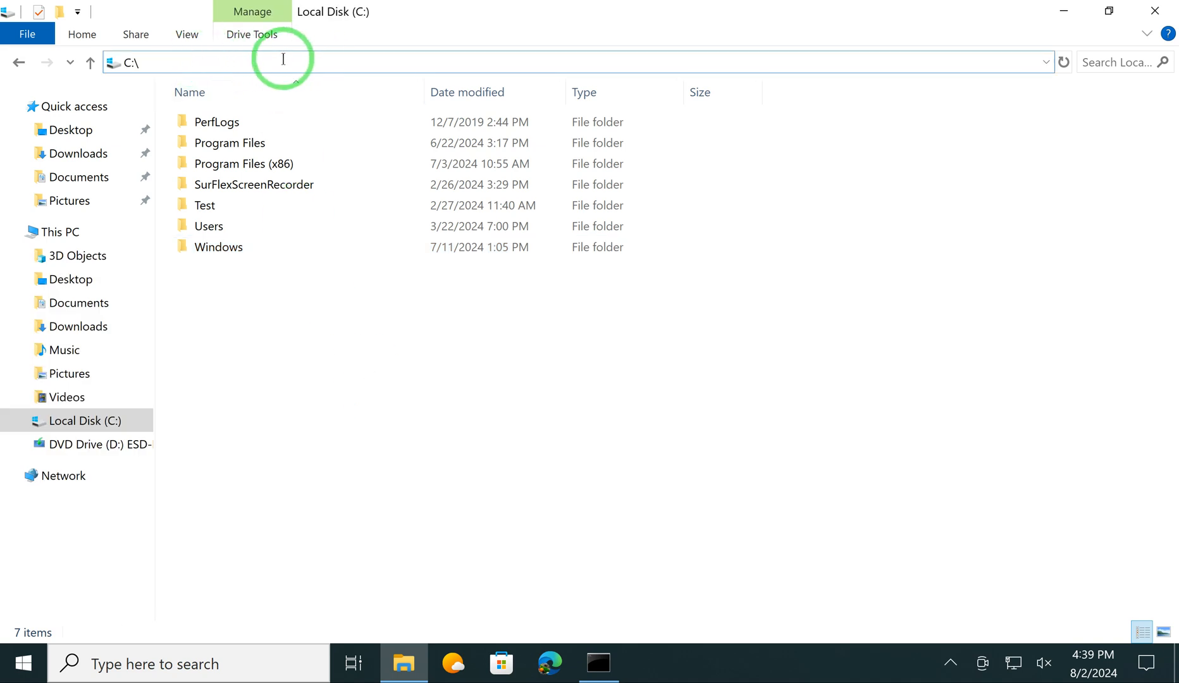
text(W)
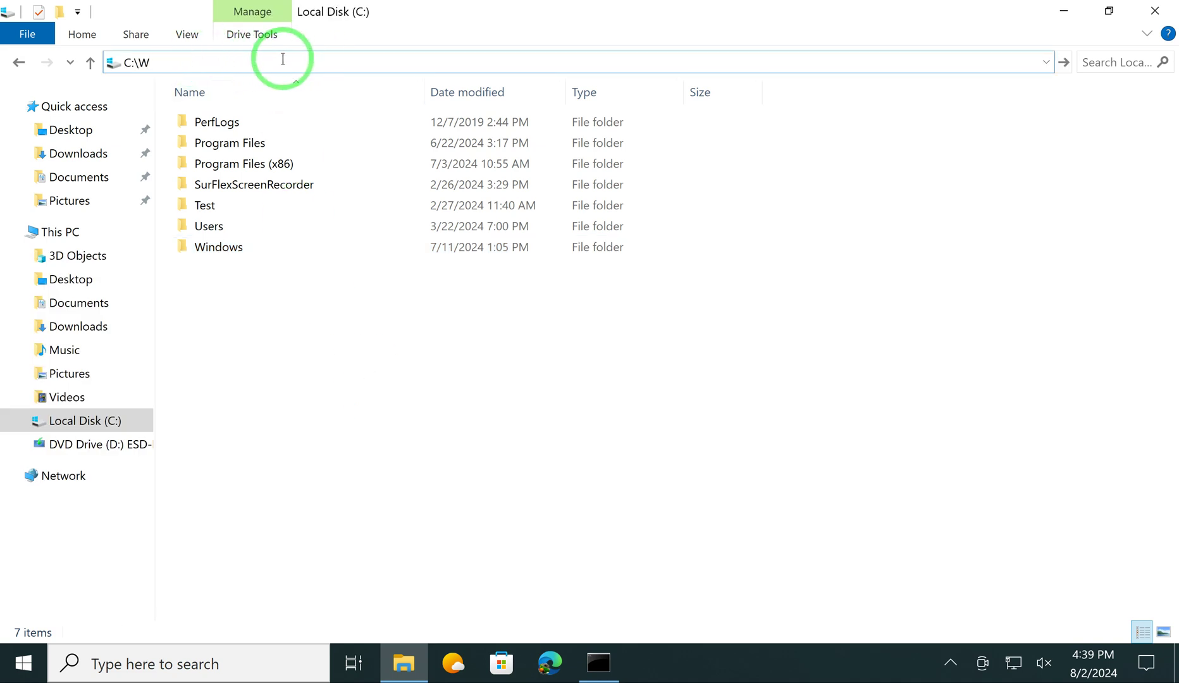
text(indows)
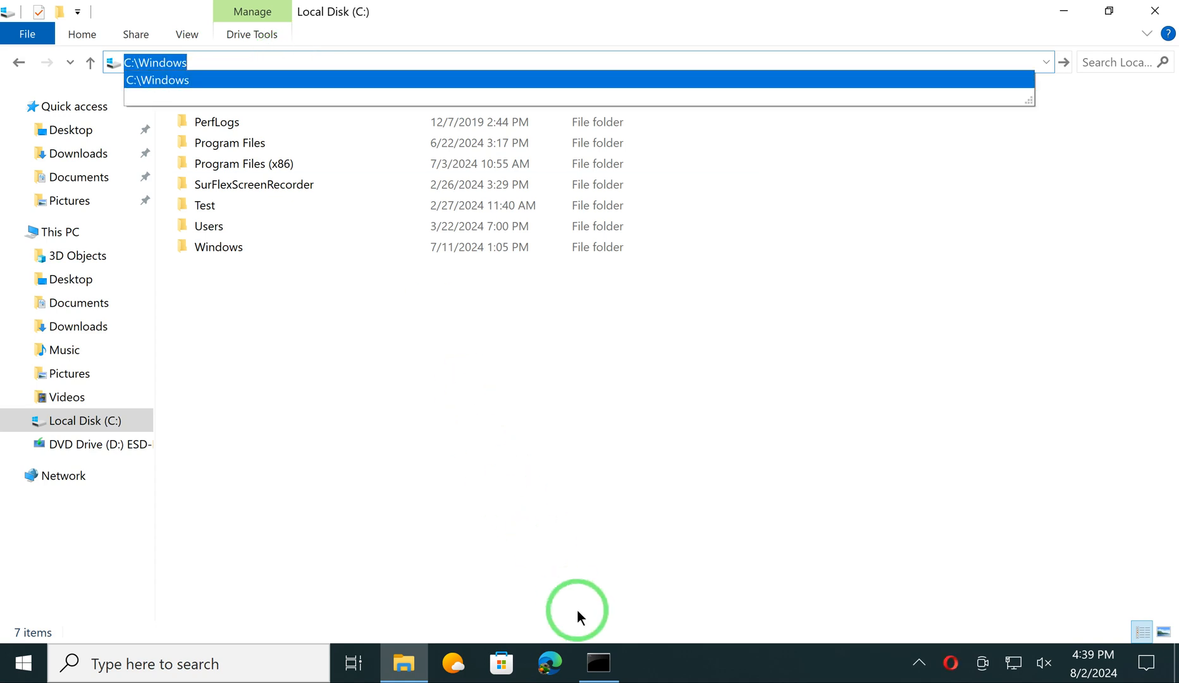
Run 'subst F: C:\Windows' to mount the Windows folder as drive F:.
click(598, 663)
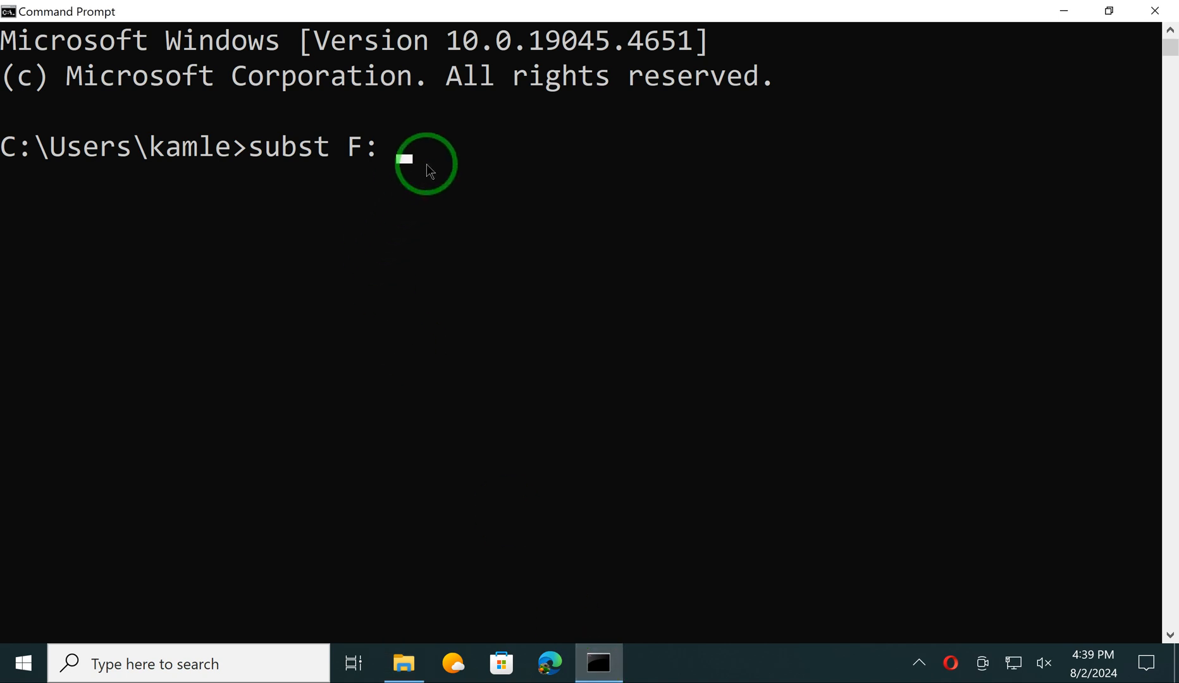
text(C:\Windows)
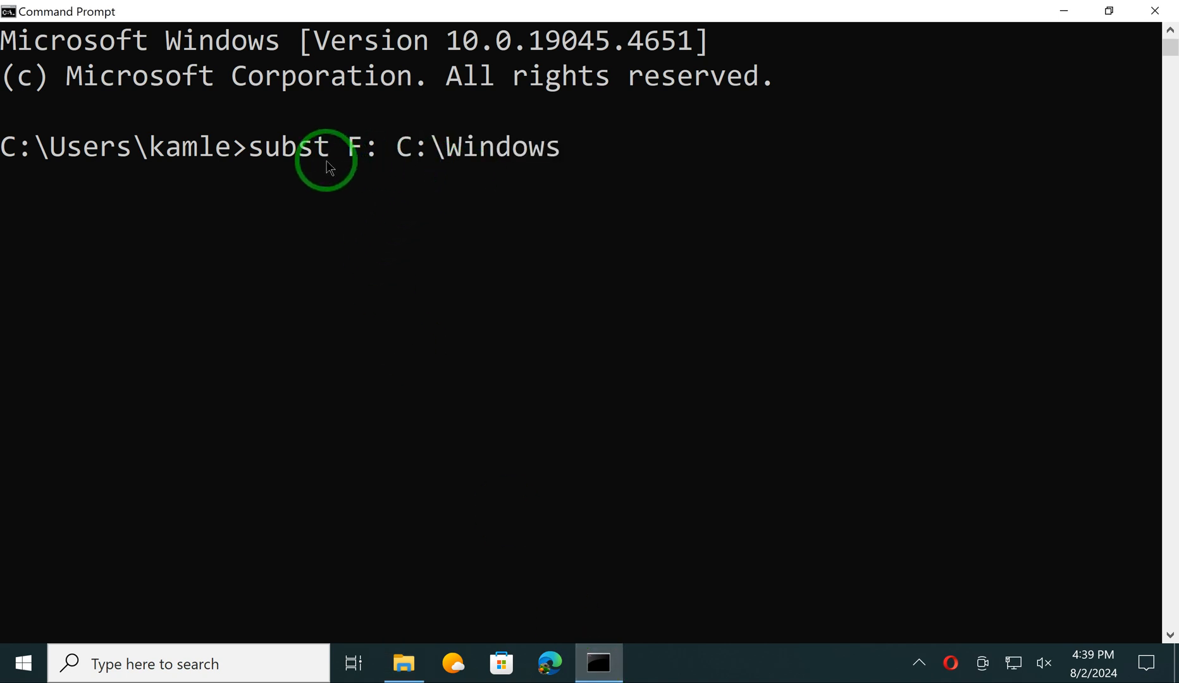
mouse_move(488, 169)
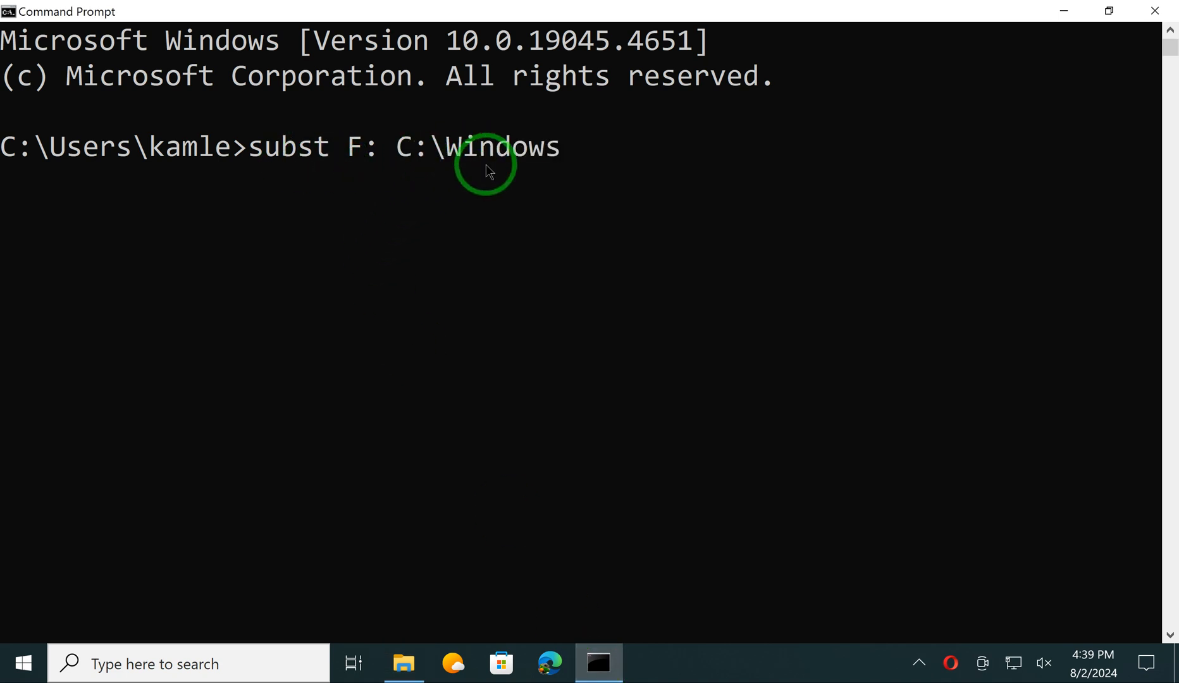
key(Return)
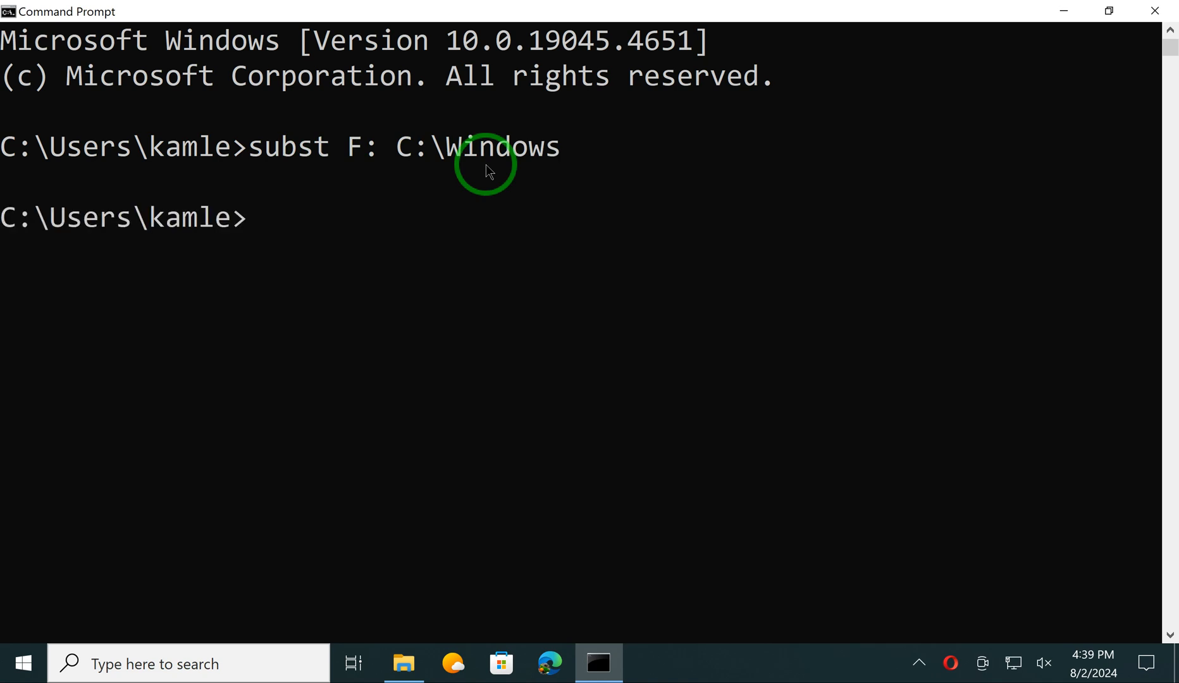
mouse_move(500, 147)
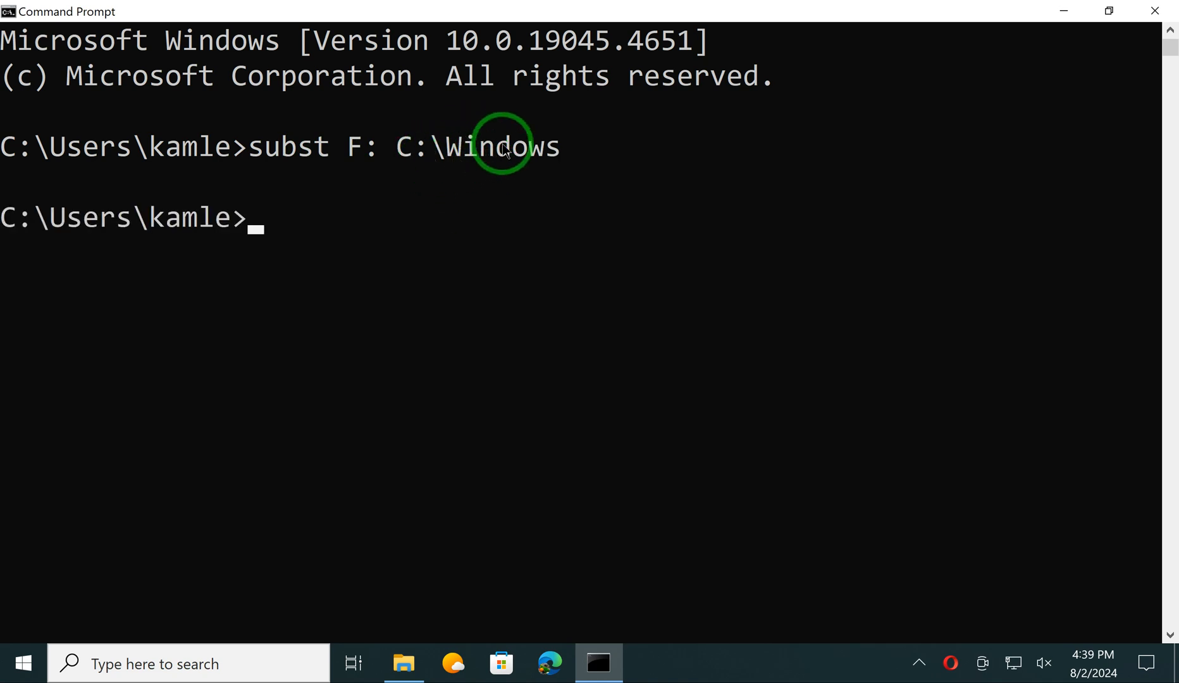
mouse_move(405, 663)
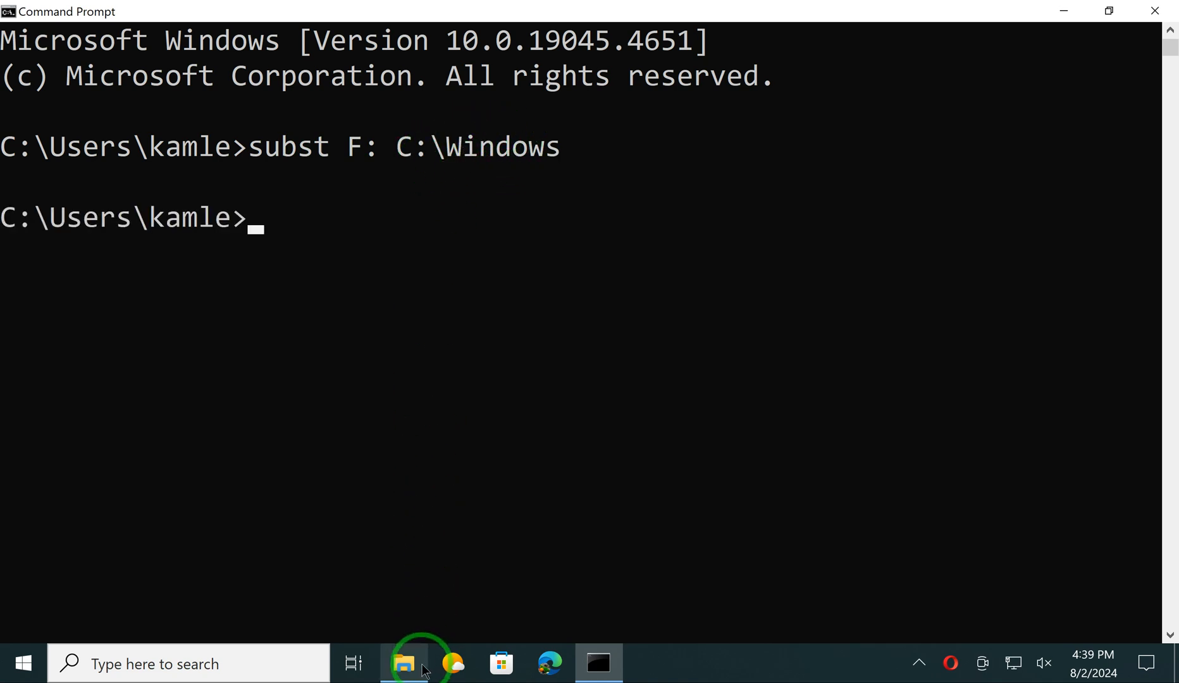
Show This PC in File Explorer to see the new Local Disk (F:), then minimize it.
click(404, 663)
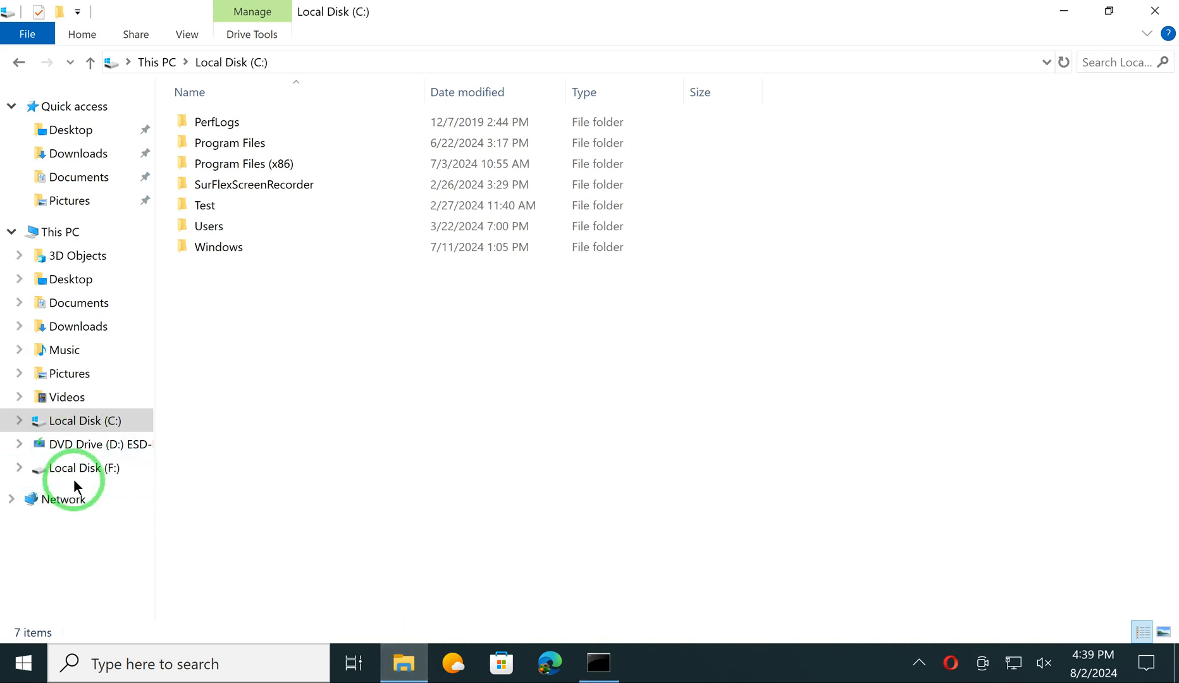
click(60, 232)
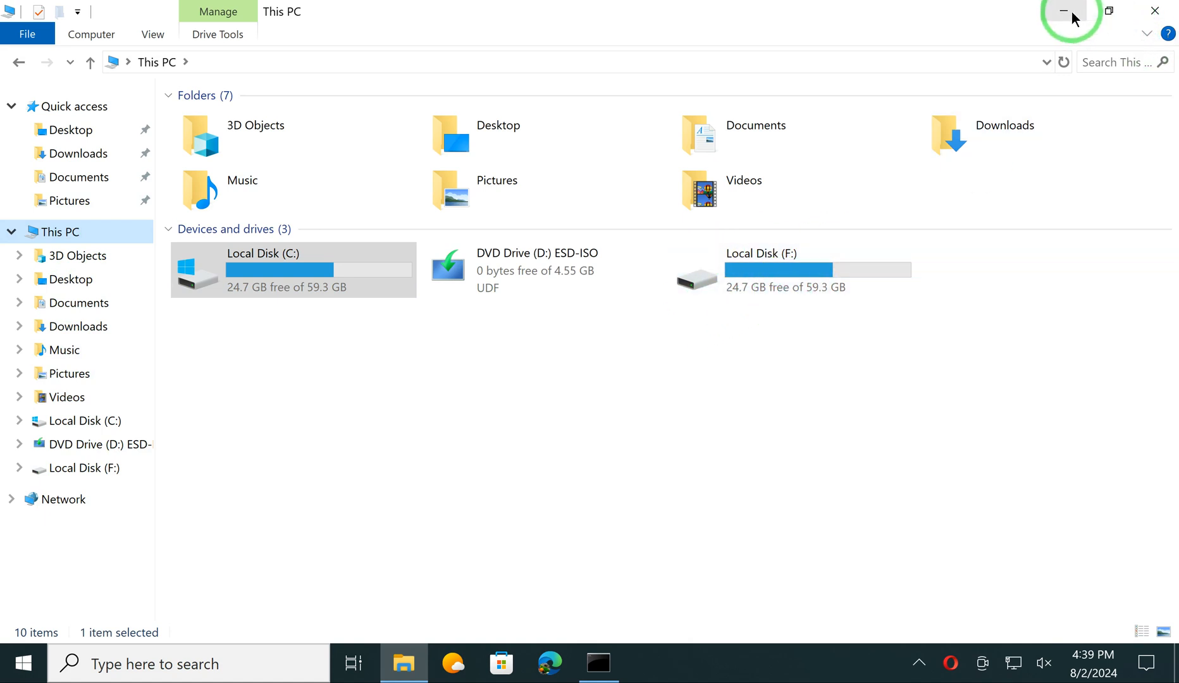
click(598, 664)
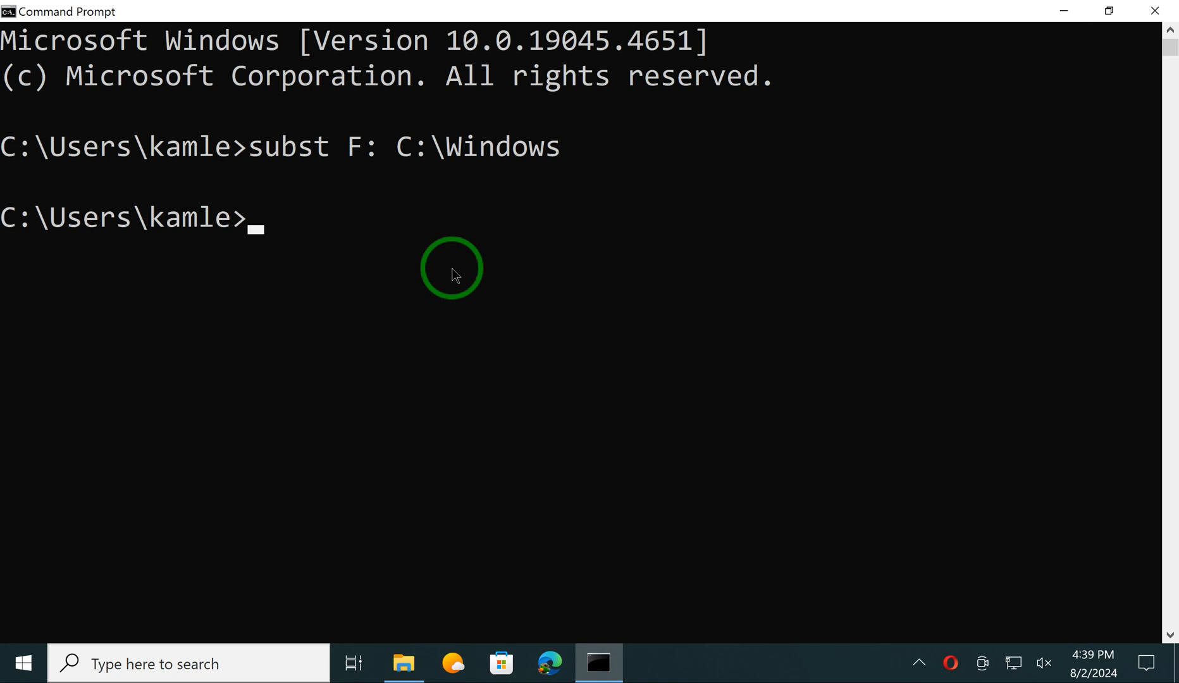
Run plain 'subst' to list the F:\ => C:\Windows mapping.
text(subst F: C:\Wind)
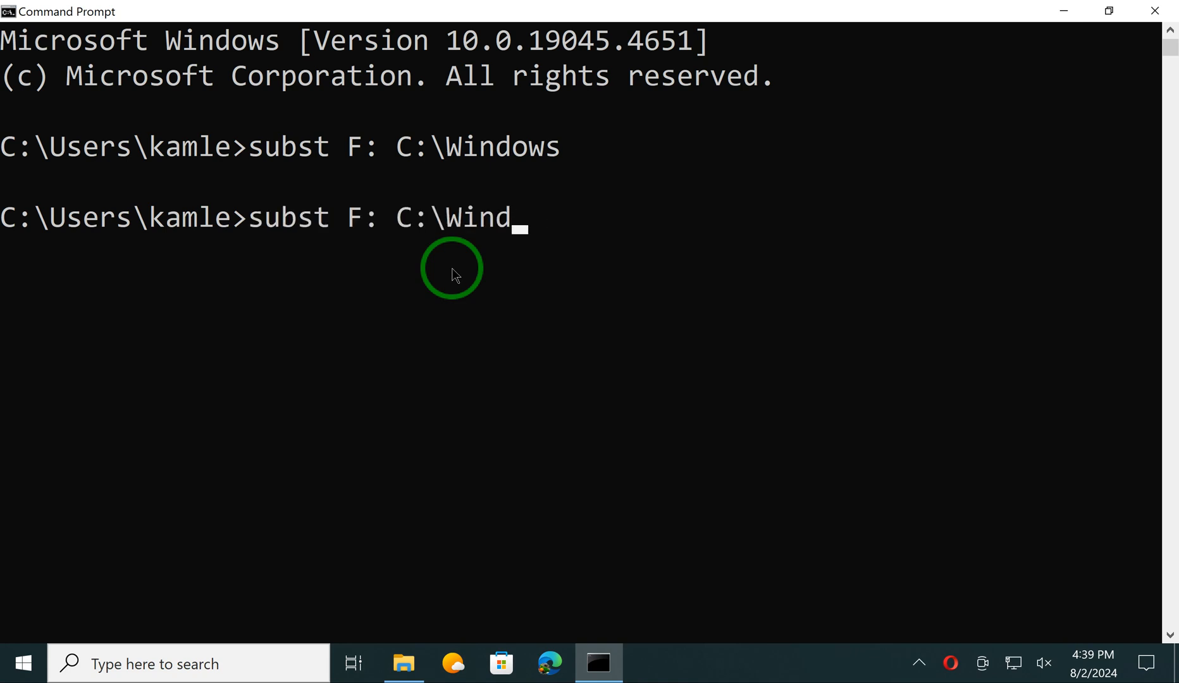
key(Backspace)
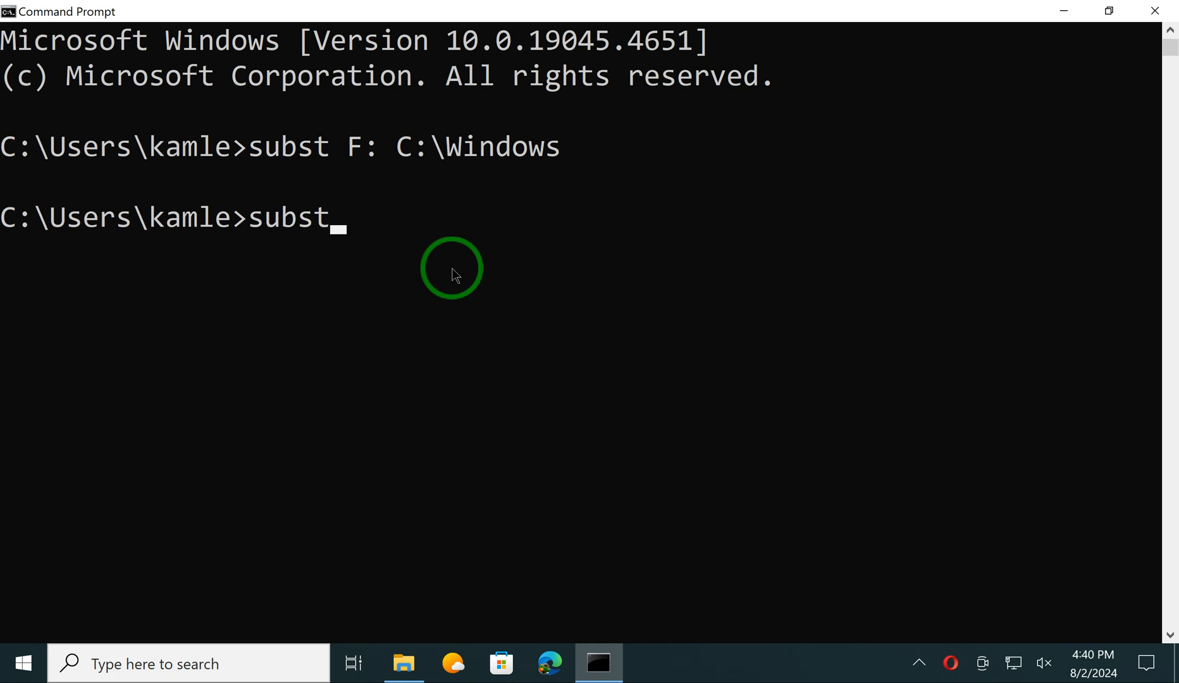
key(Return)
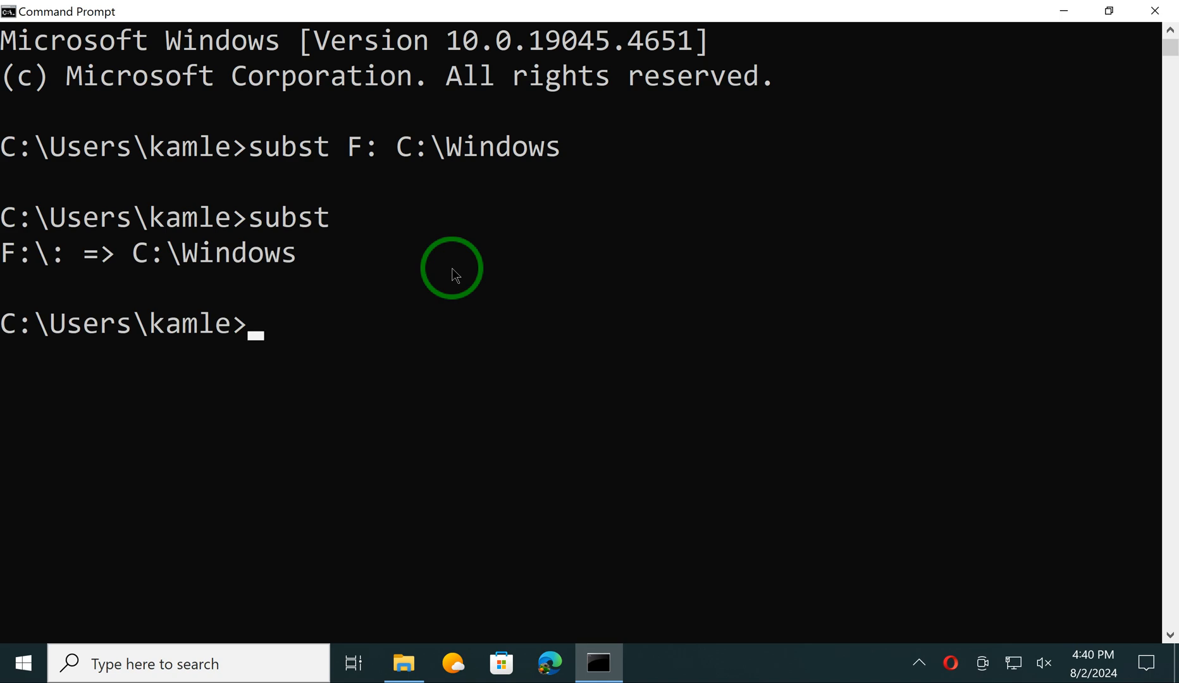
mouse_move(8, 255)
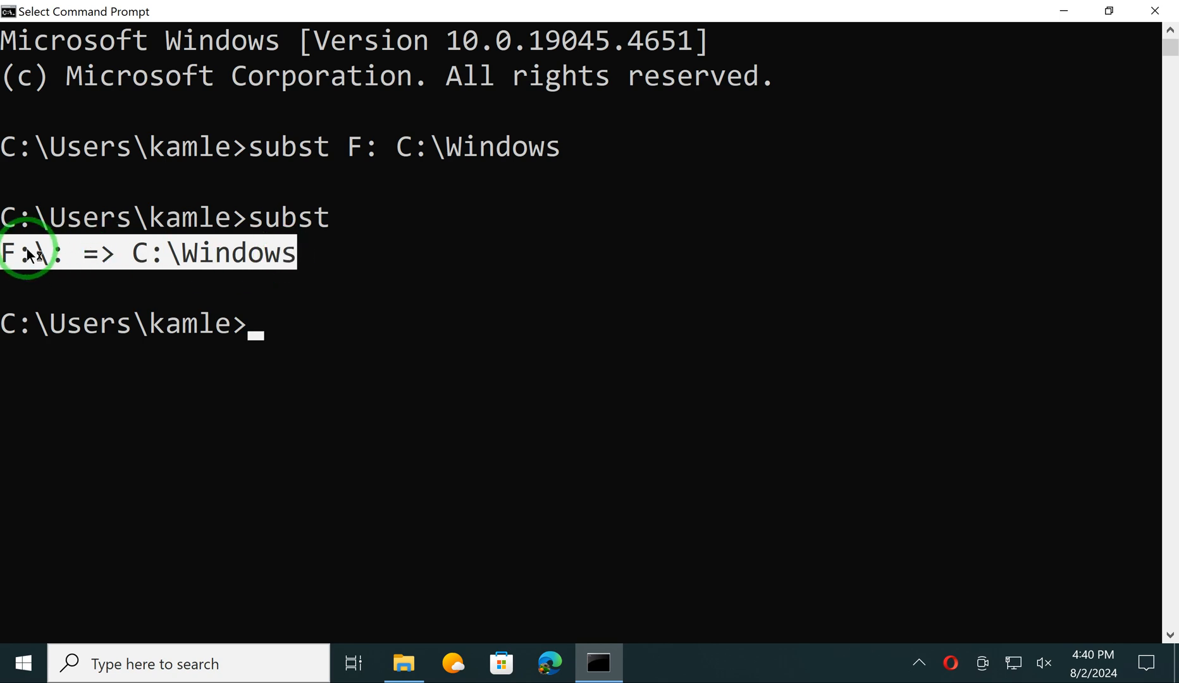
mouse_move(203, 251)
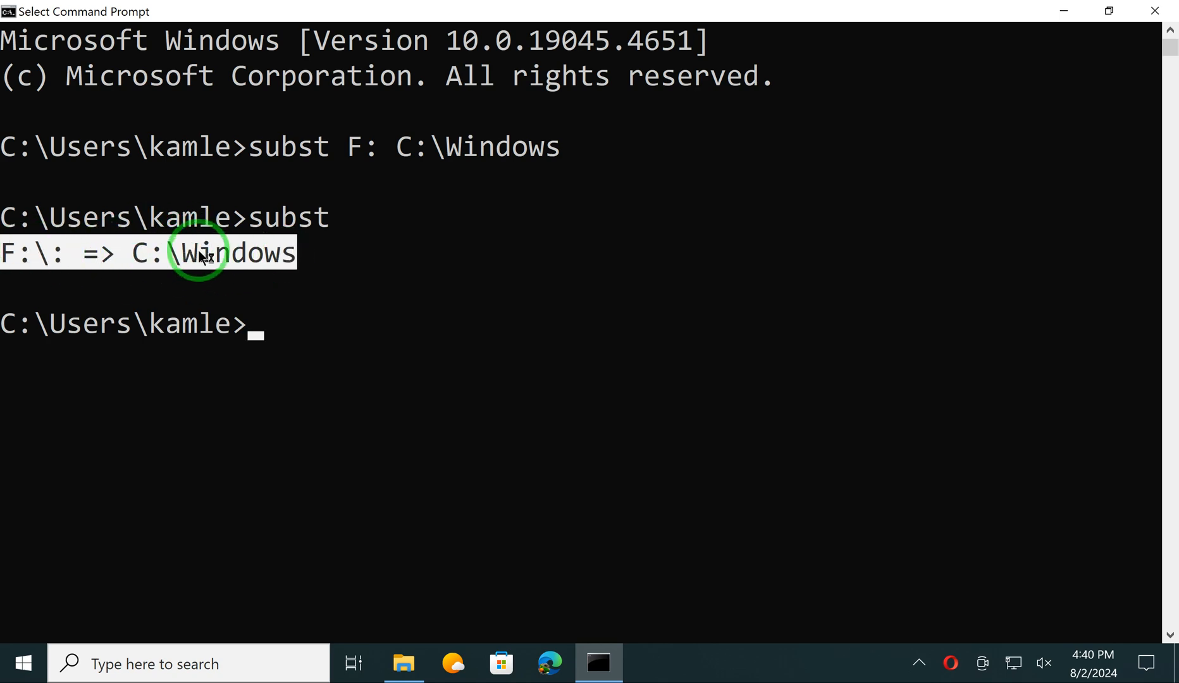
mouse_move(224, 301)
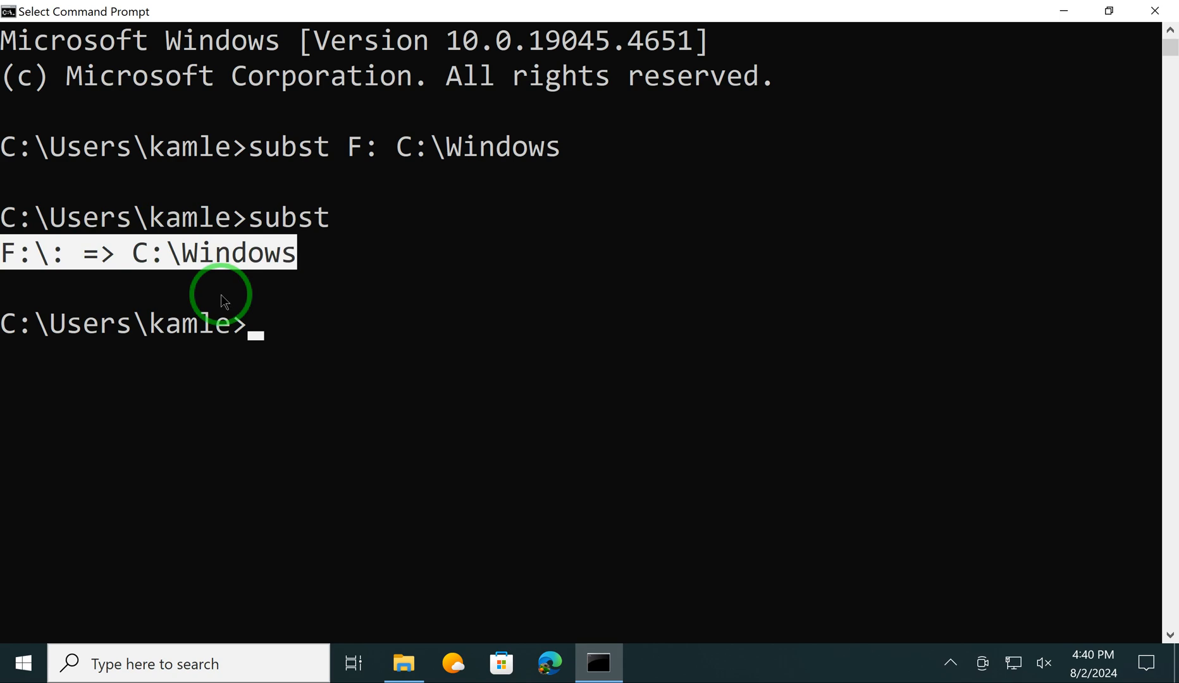
mouse_move(566, 334)
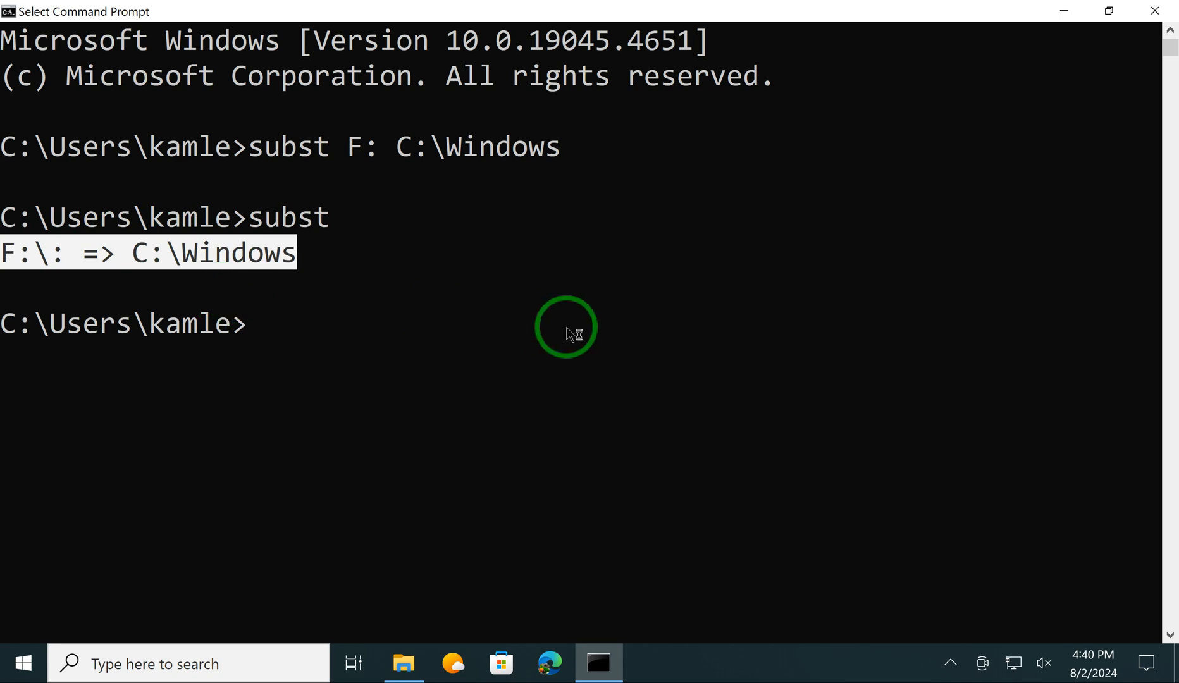
mouse_move(216, 253)
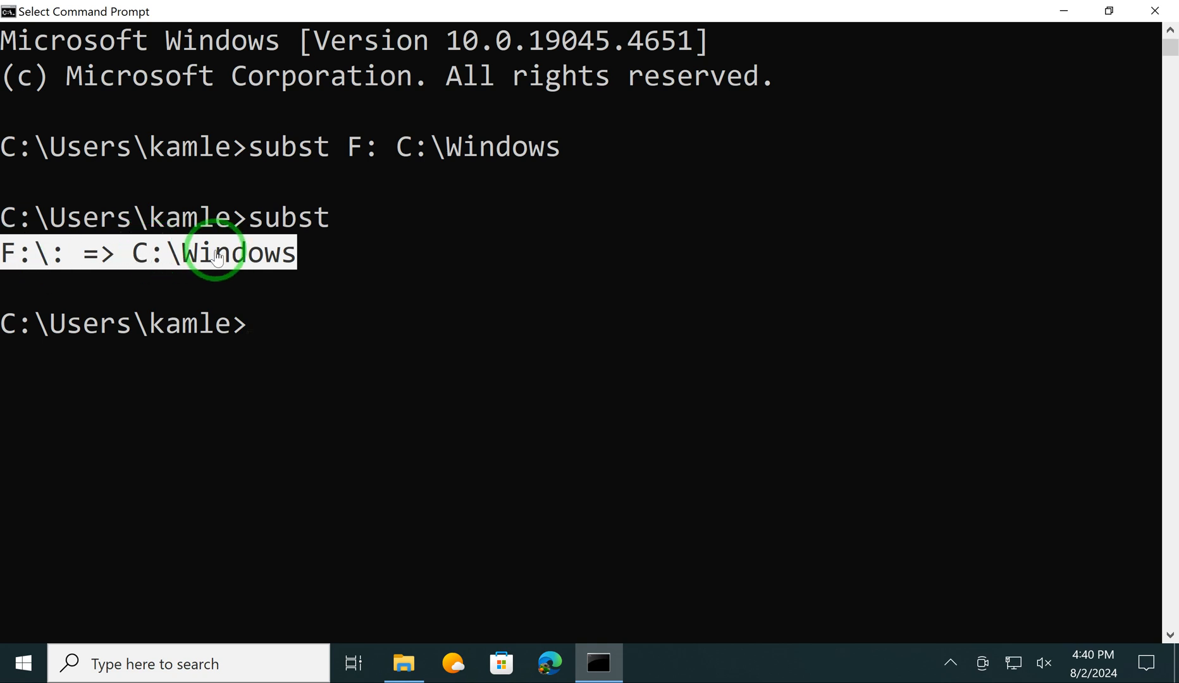
mouse_move(365, 329)
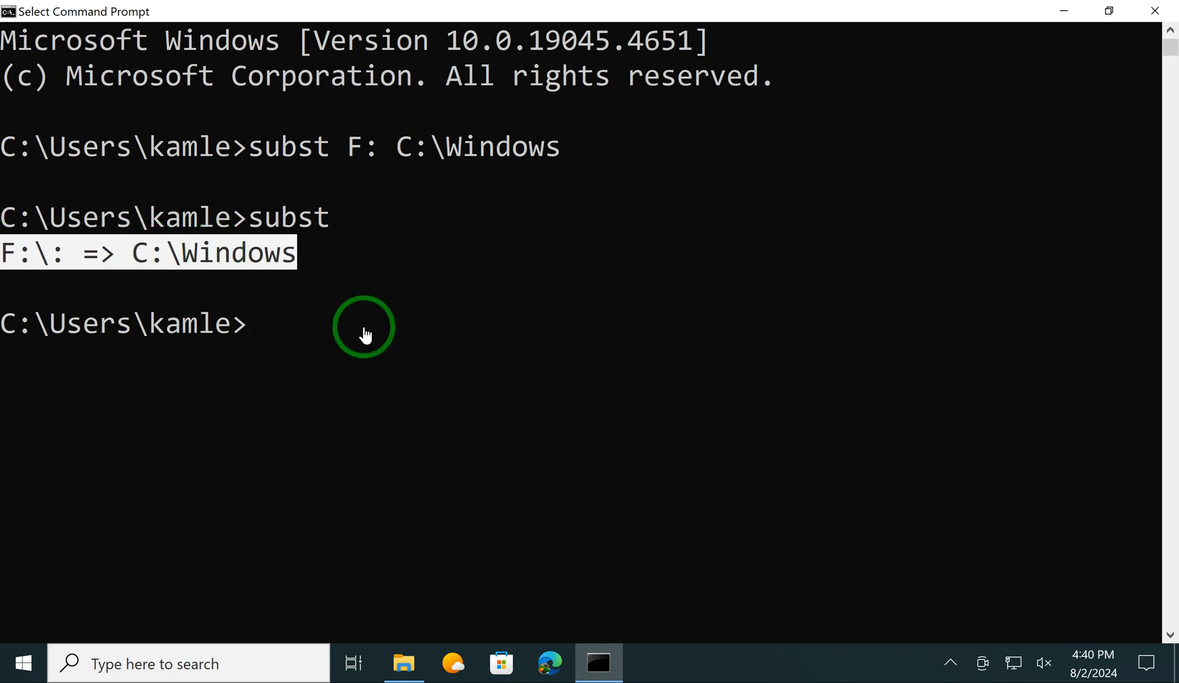
Run 'subst F: /d' to delete the F: drive substitution.
text(subst)
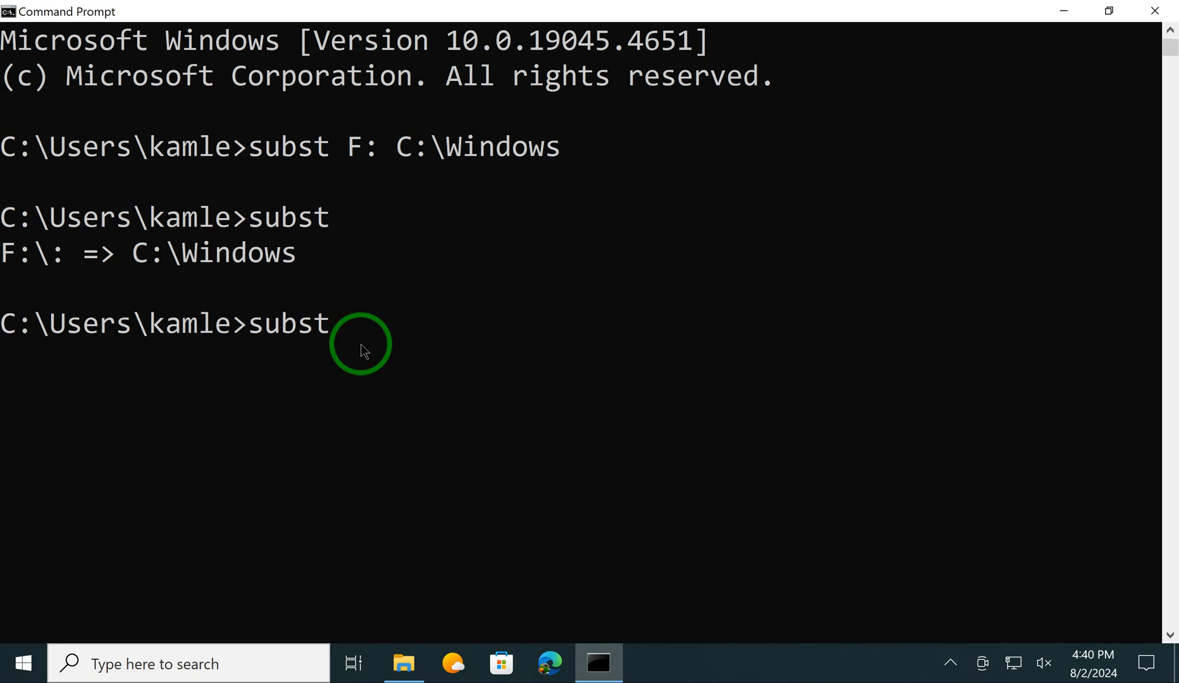
text(F)
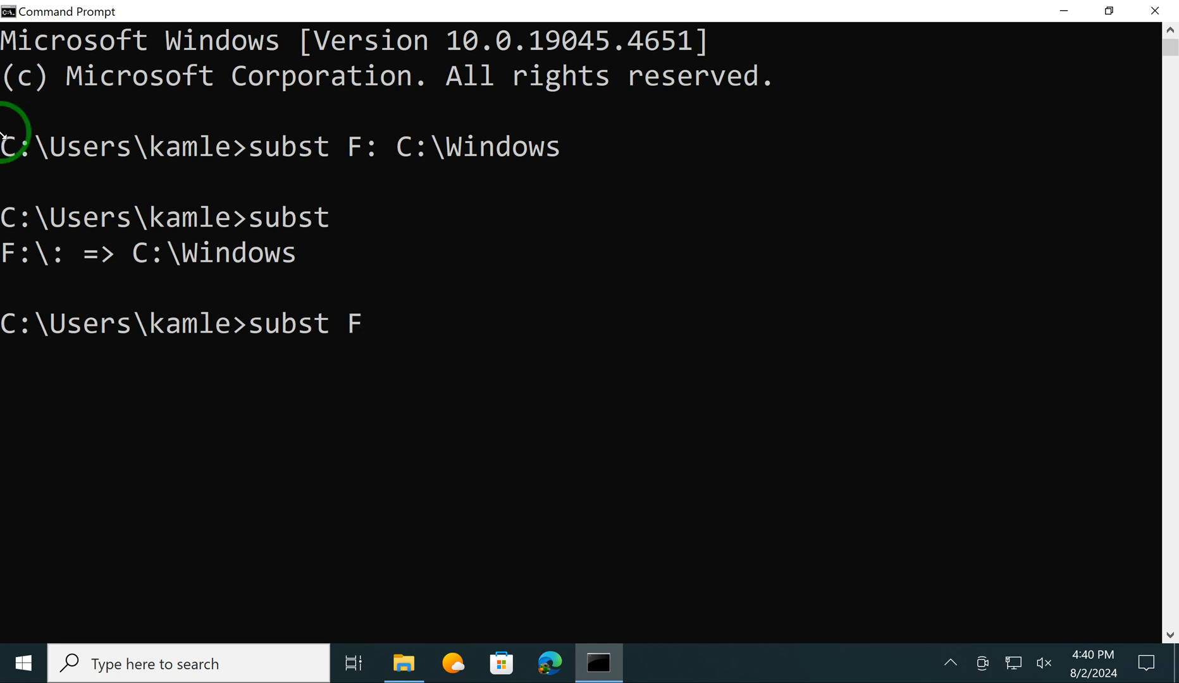
mouse_move(103, 260)
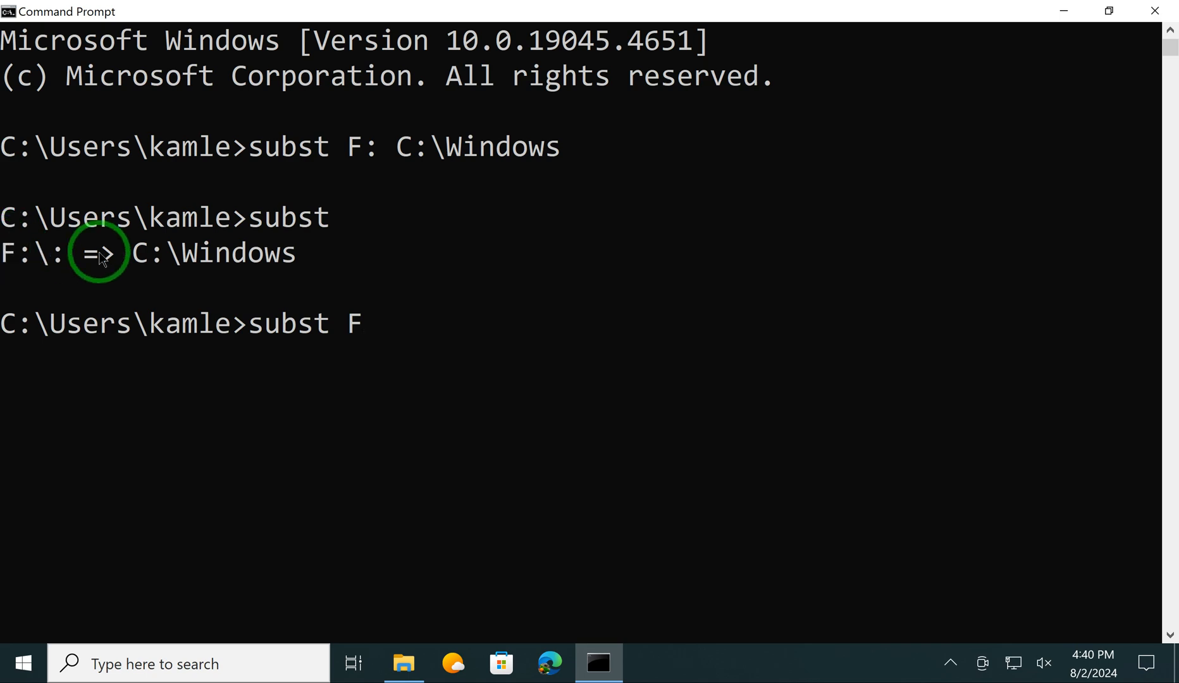
text(:)
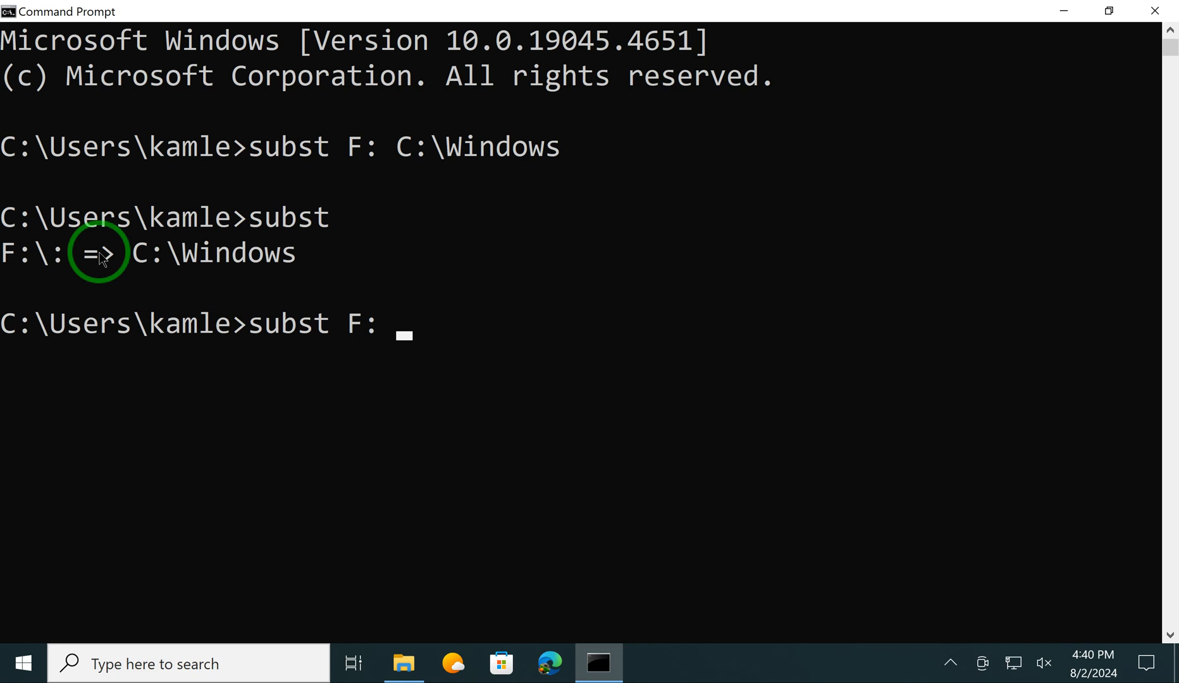
text(/)
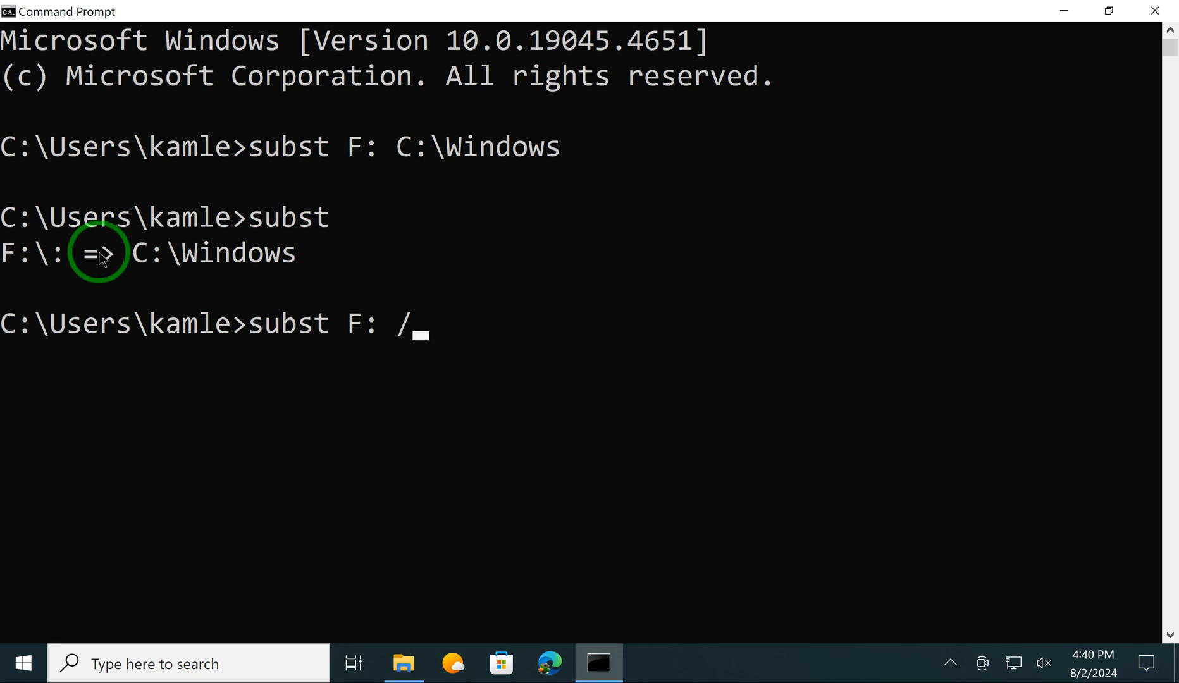
text(d)
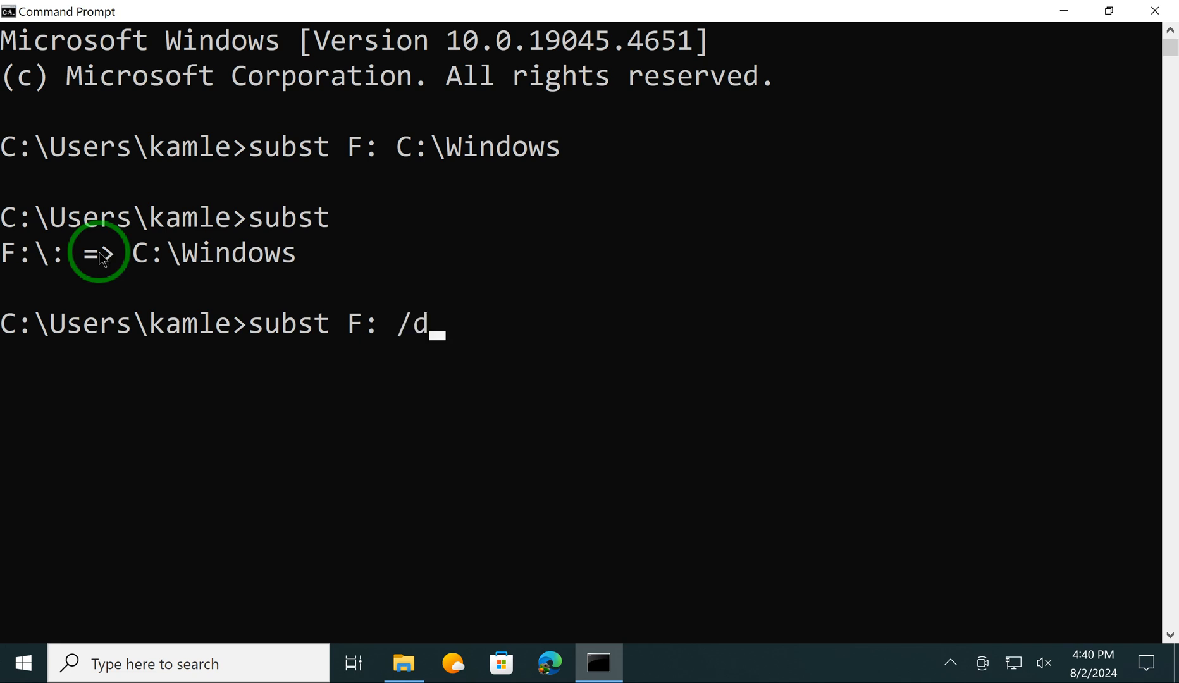
key(Return)
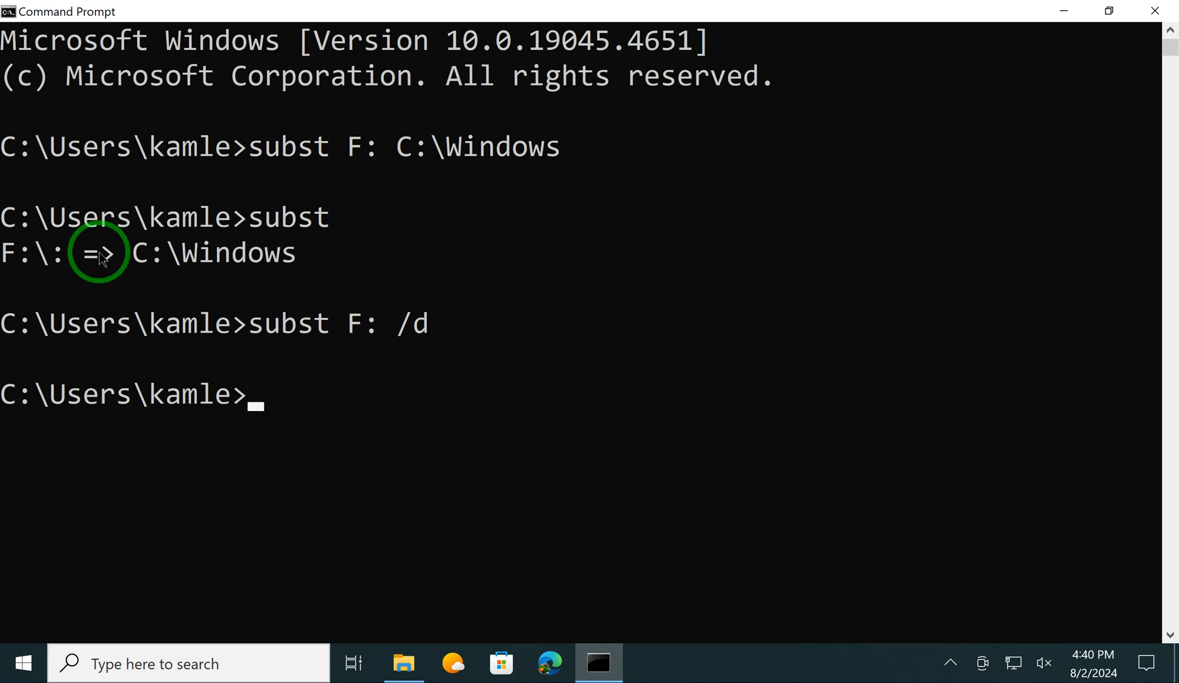
Type 'subst' again at the fresh prompt to recheck substitutions.
text(subst)
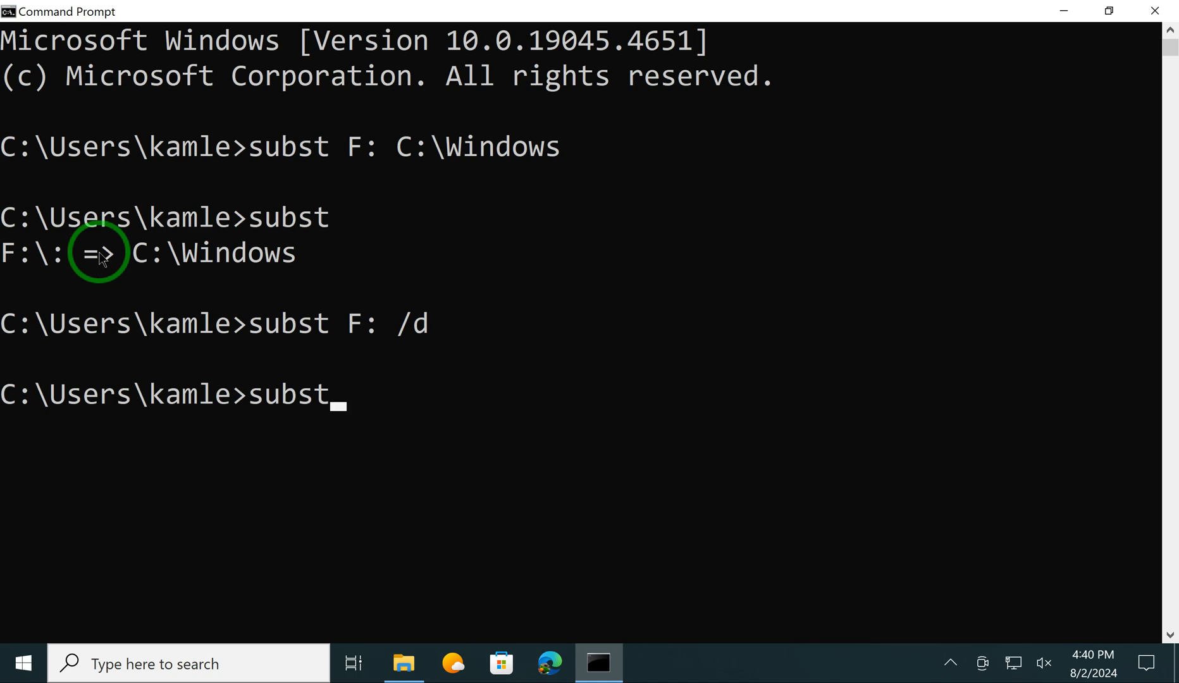
mouse_move(99, 346)
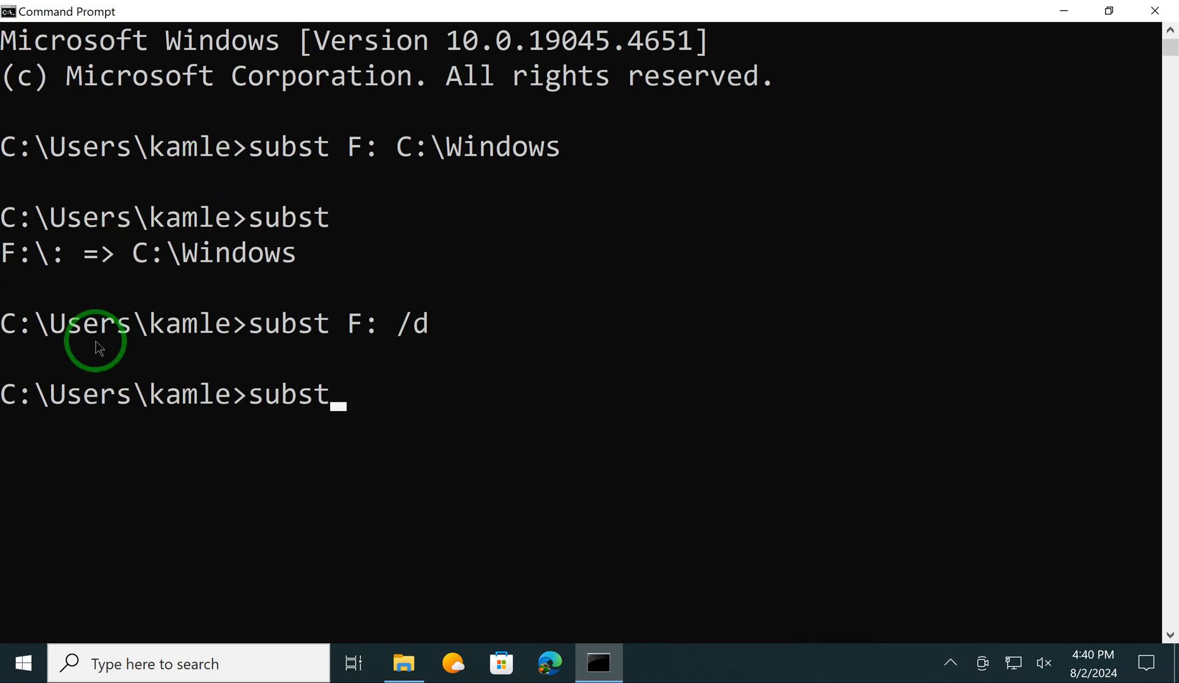
mouse_move(284, 416)
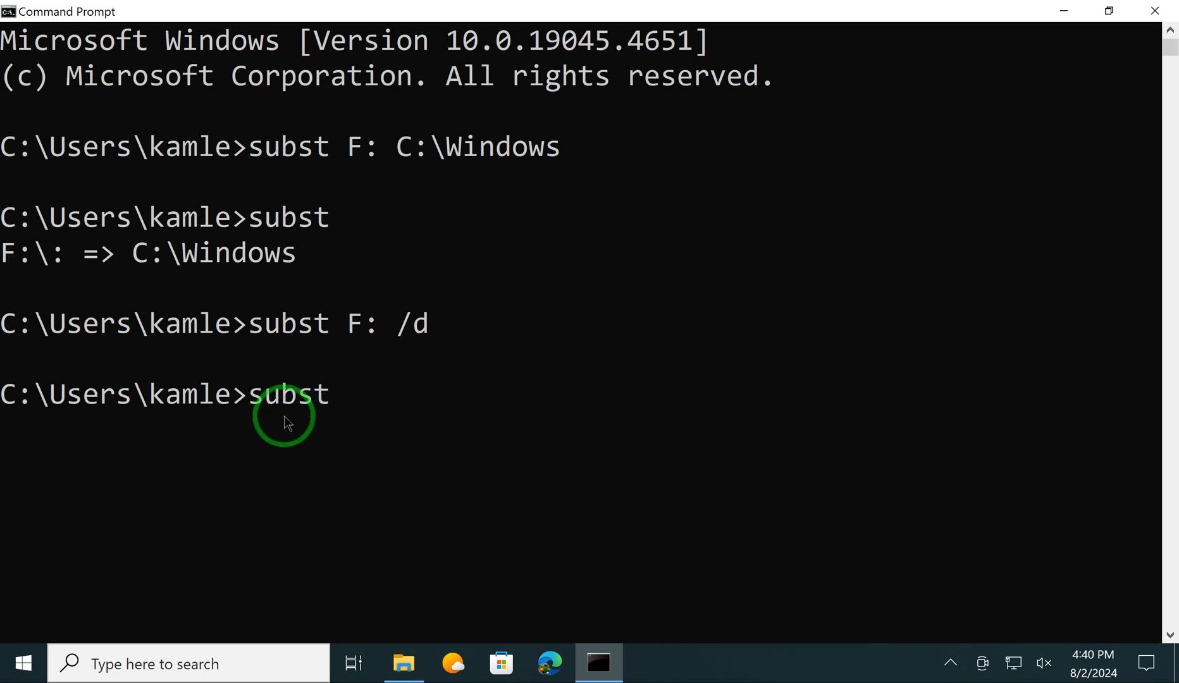
mouse_move(329, 418)
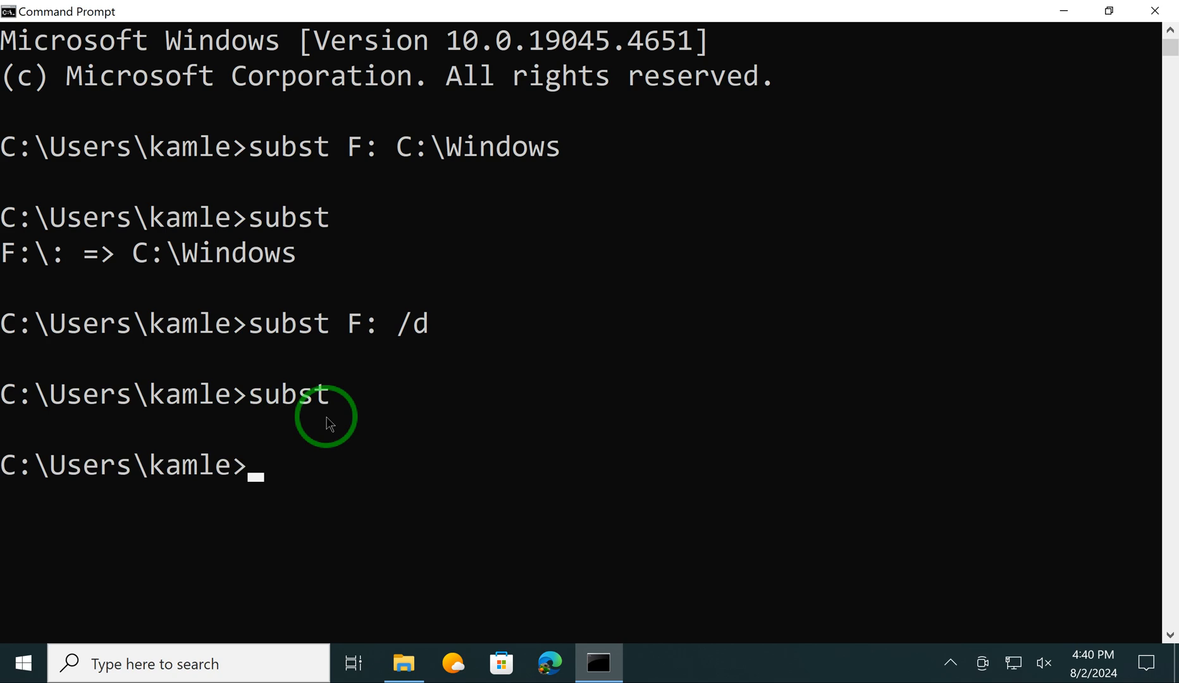
mouse_move(251, 434)
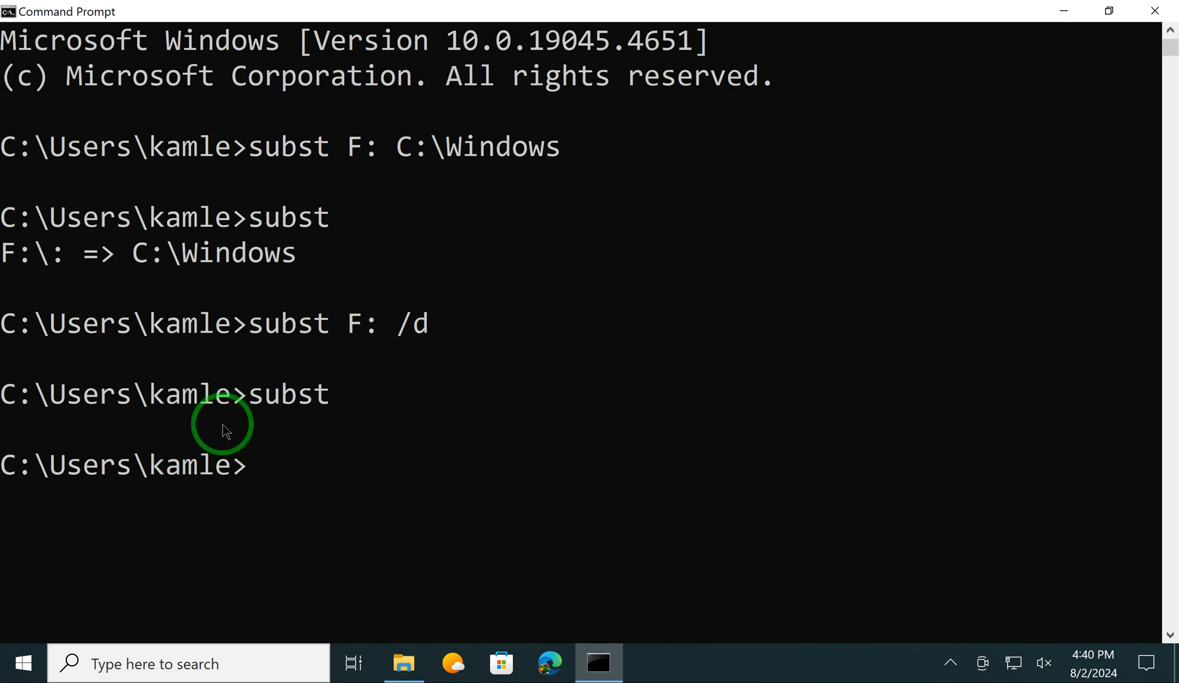
mouse_move(1169, 43)
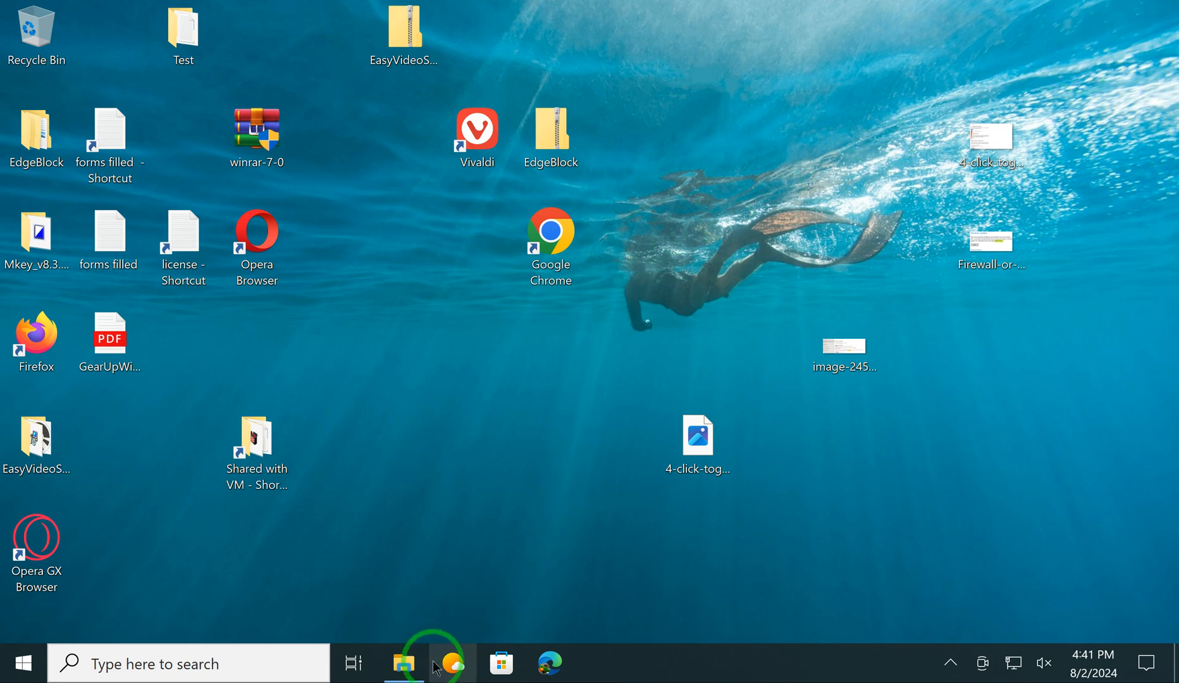
Check that This PC shows only the C: and D: drives, then close File Explorer.
click(403, 663)
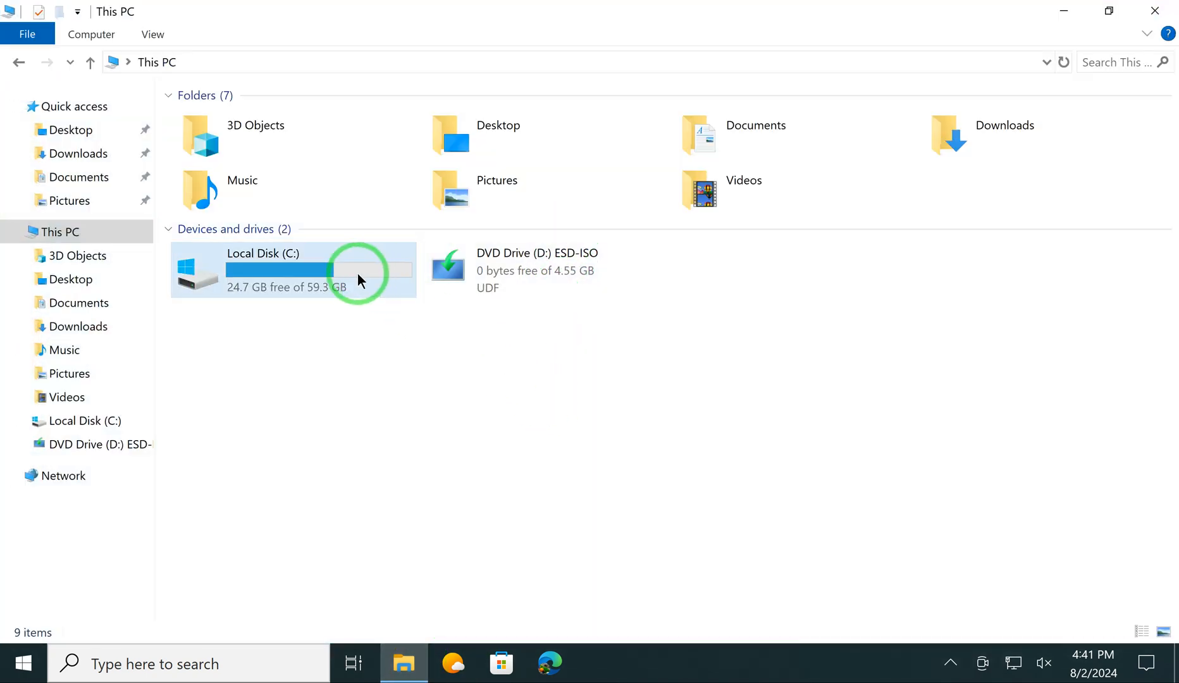
mouse_move(473, 284)
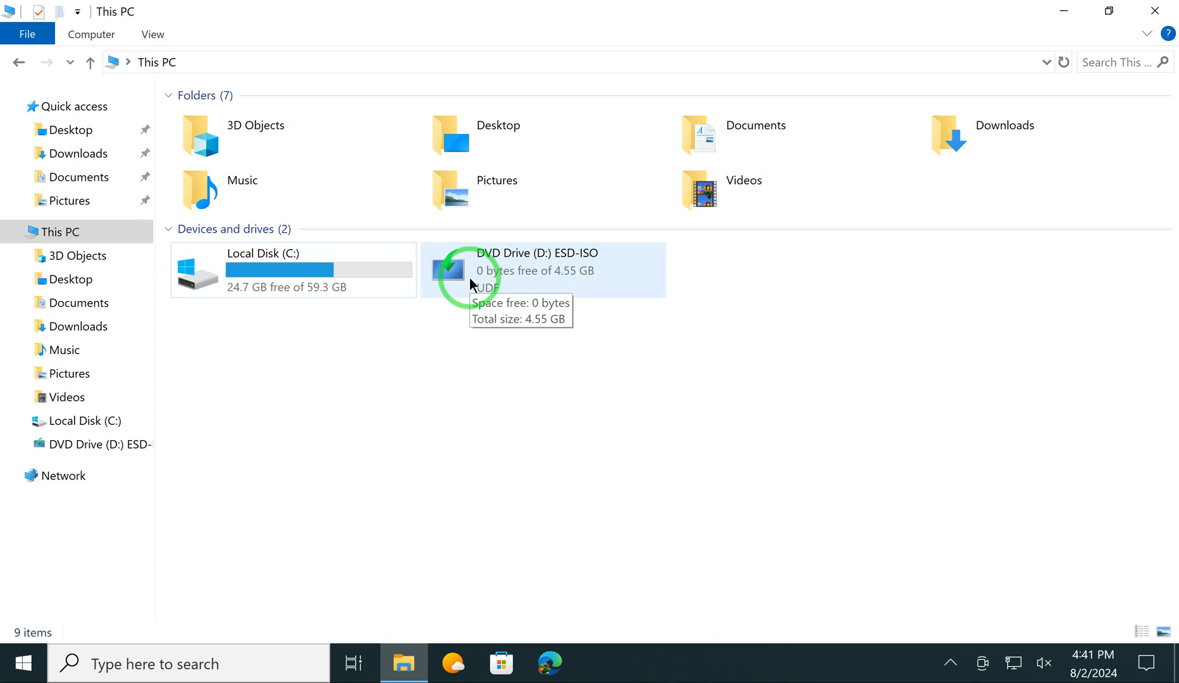
mouse_move(448, 331)
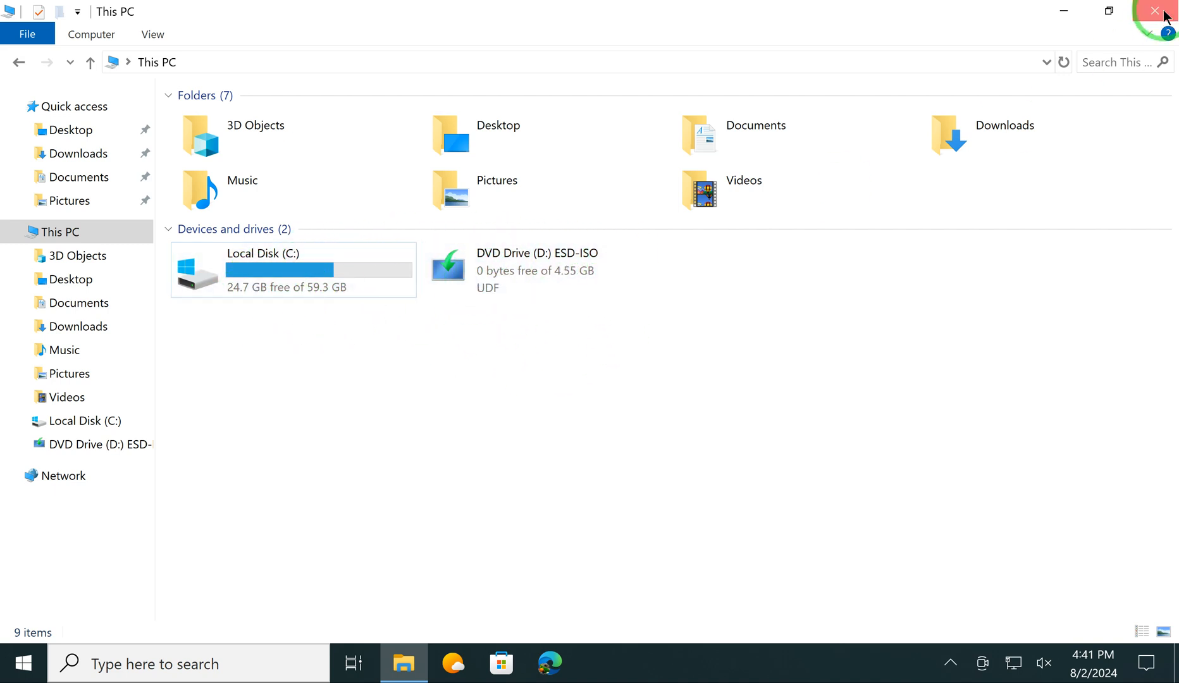
click(1156, 12)
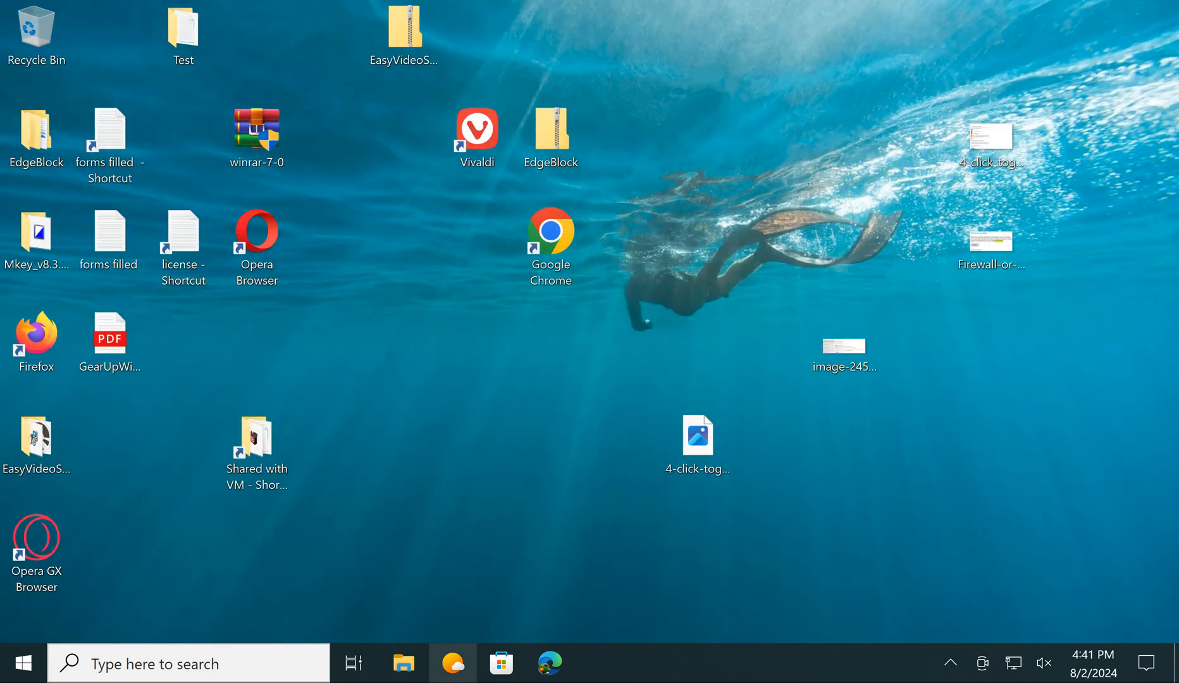
mouse_move(451, 662)
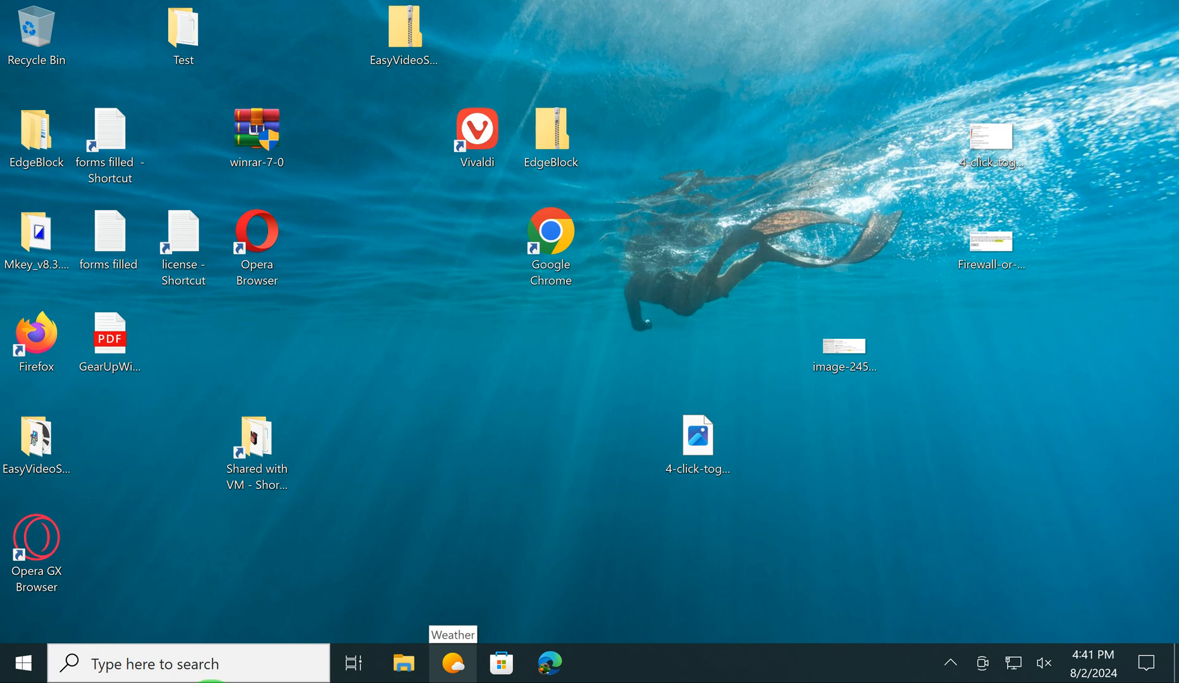